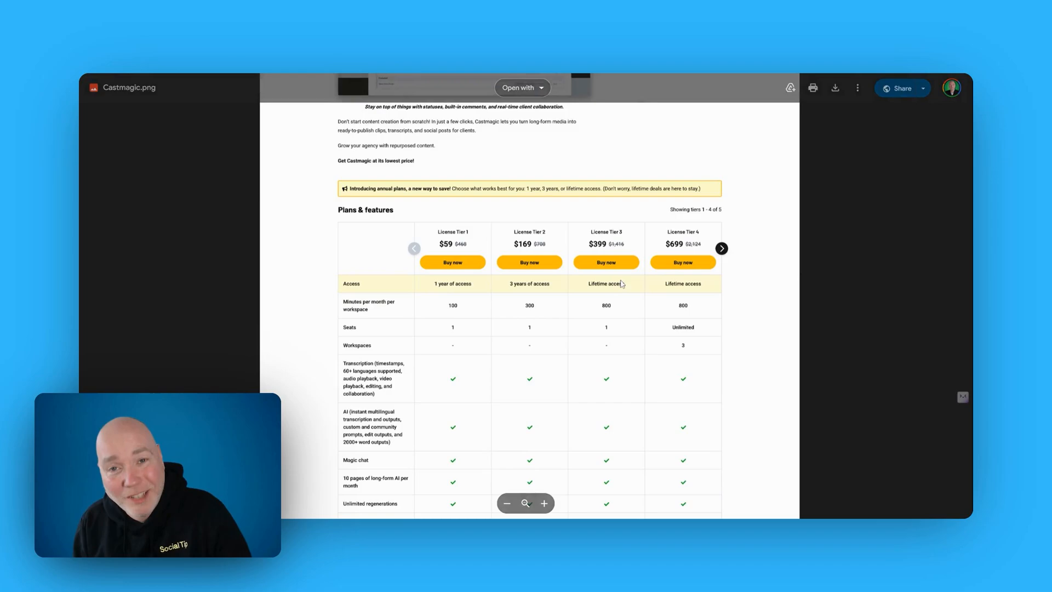
mouse_move(836, 291)
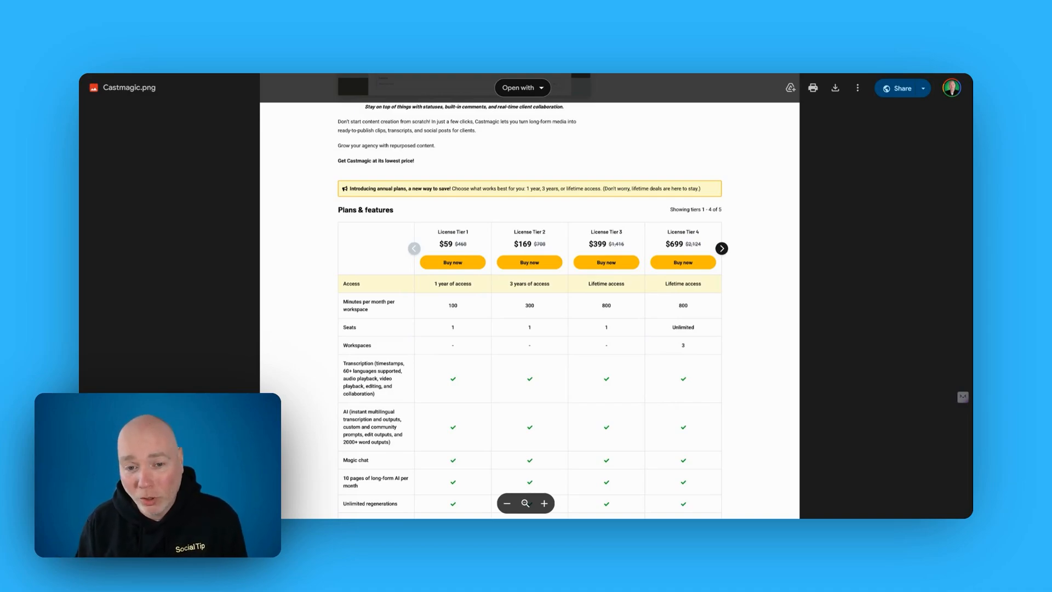
mouse_move(762, 359)
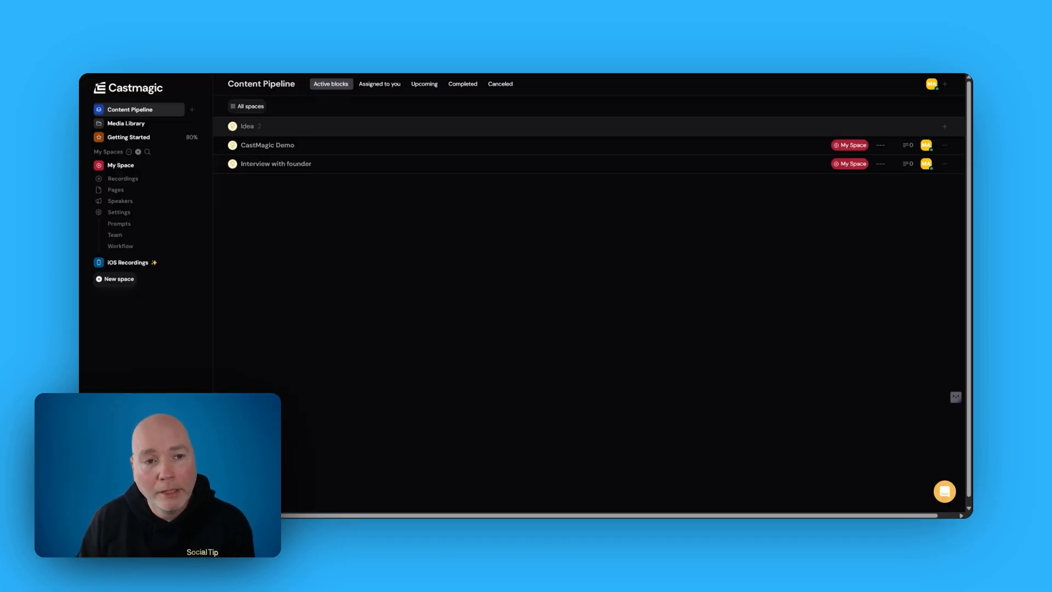
mouse_move(341, 188)
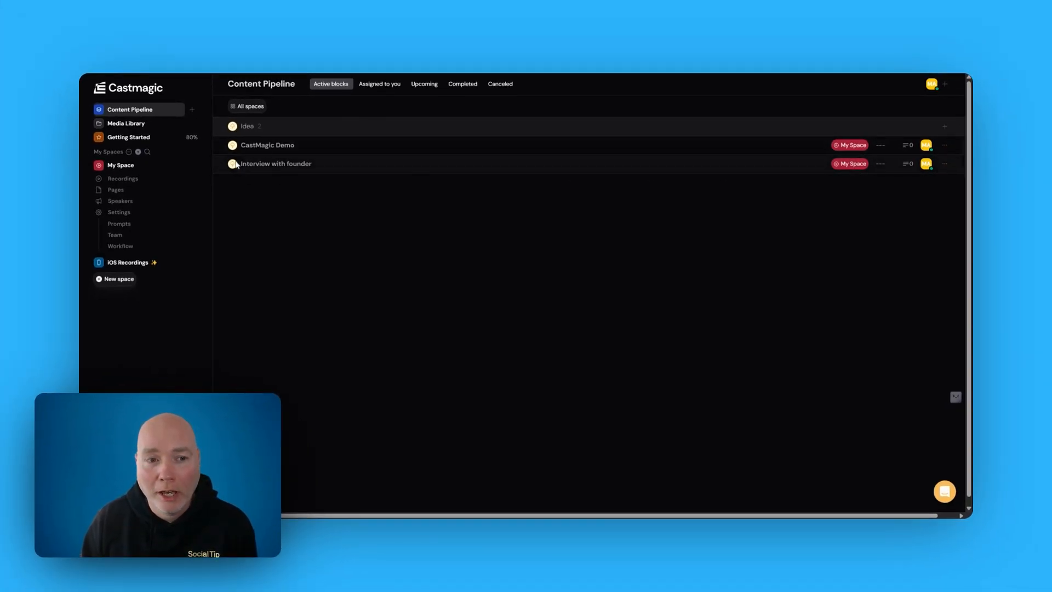
Change the CastMagic Demo item's status from Idea to Draft and return to the pipeline
click(267, 144)
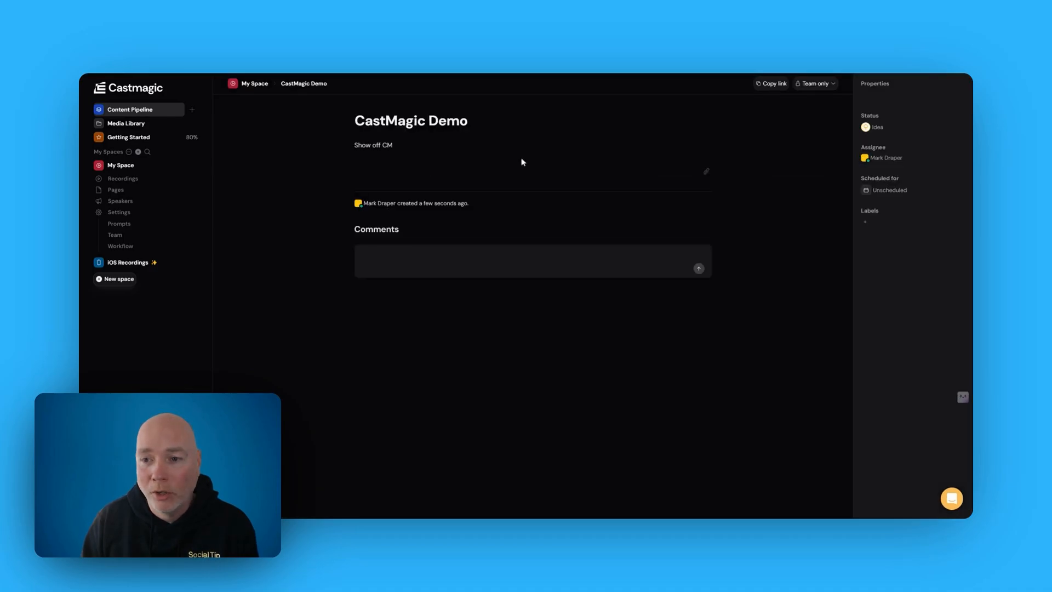
click(872, 127)
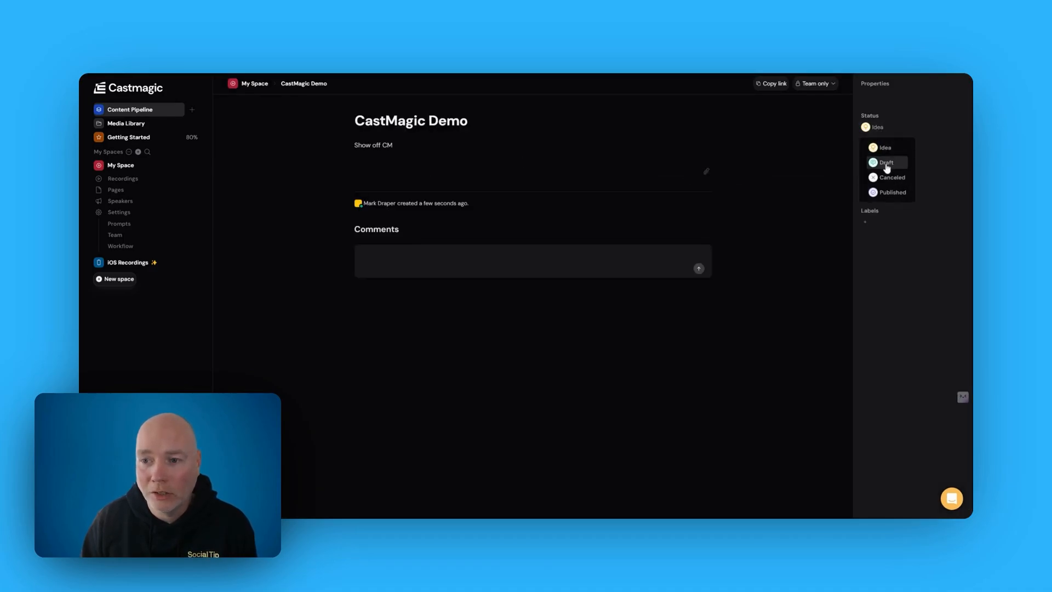
click(886, 162)
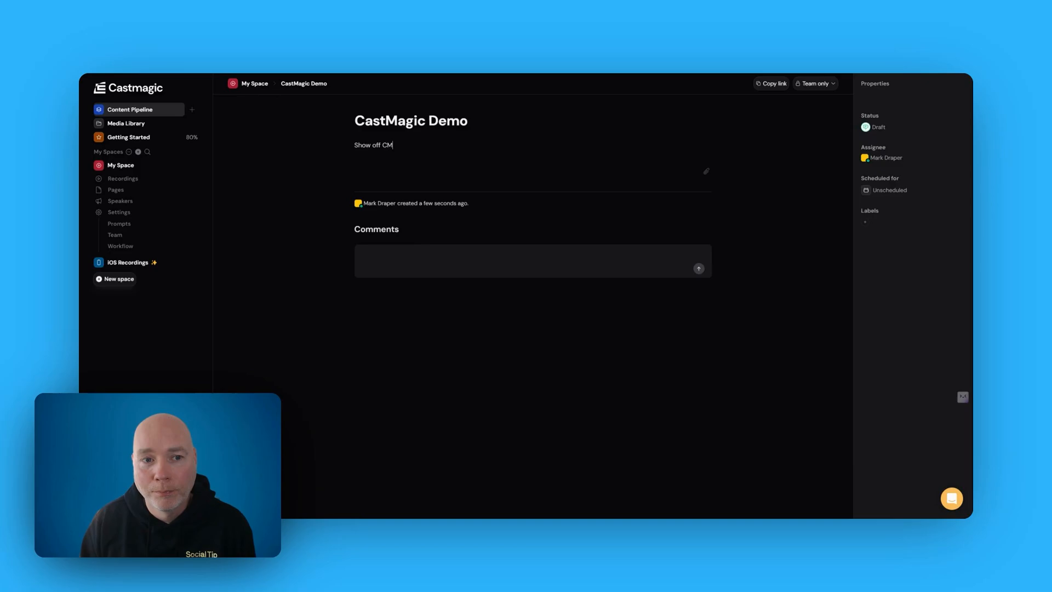
click(130, 109)
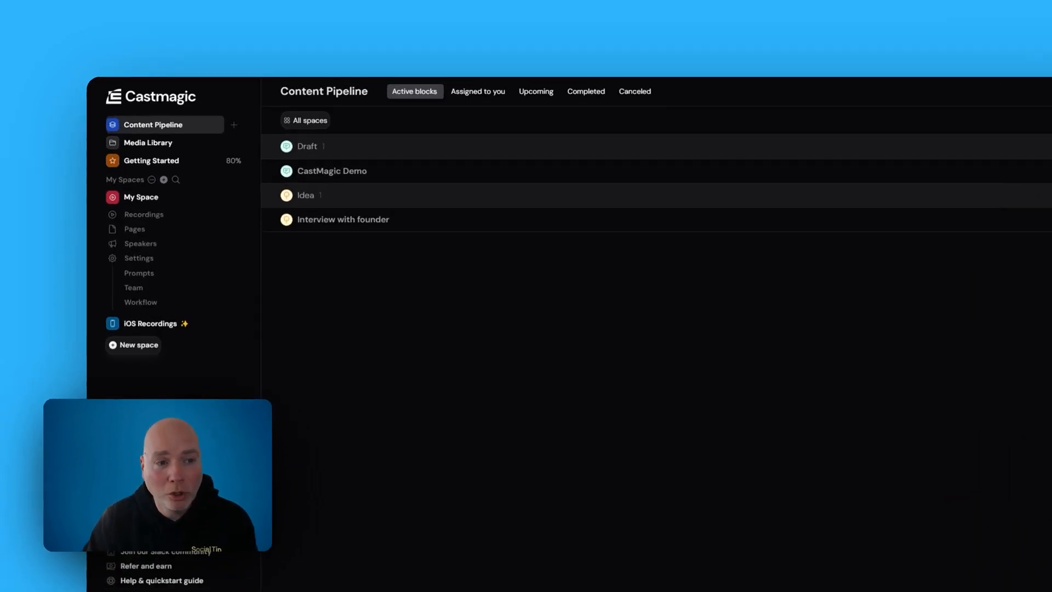
Show the Media Library listing Spokk demo.mp4
click(147, 143)
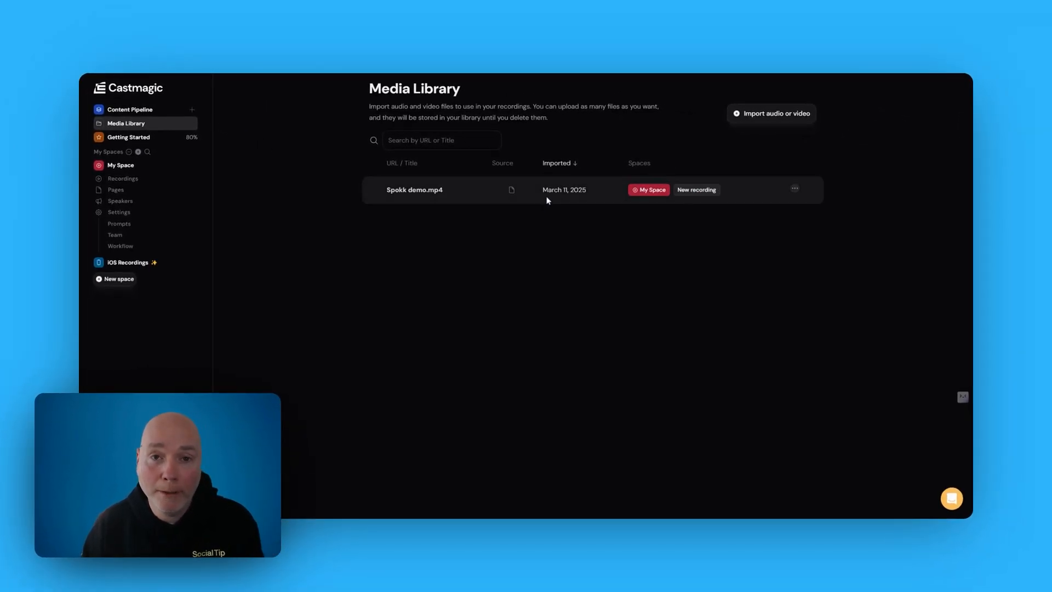
mouse_move(728, 196)
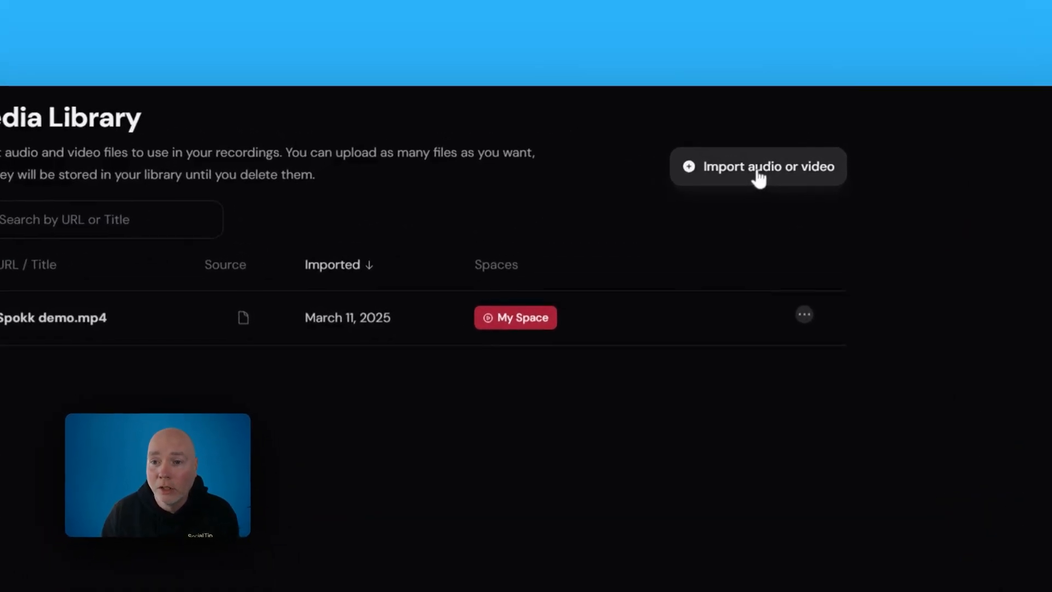
click(758, 166)
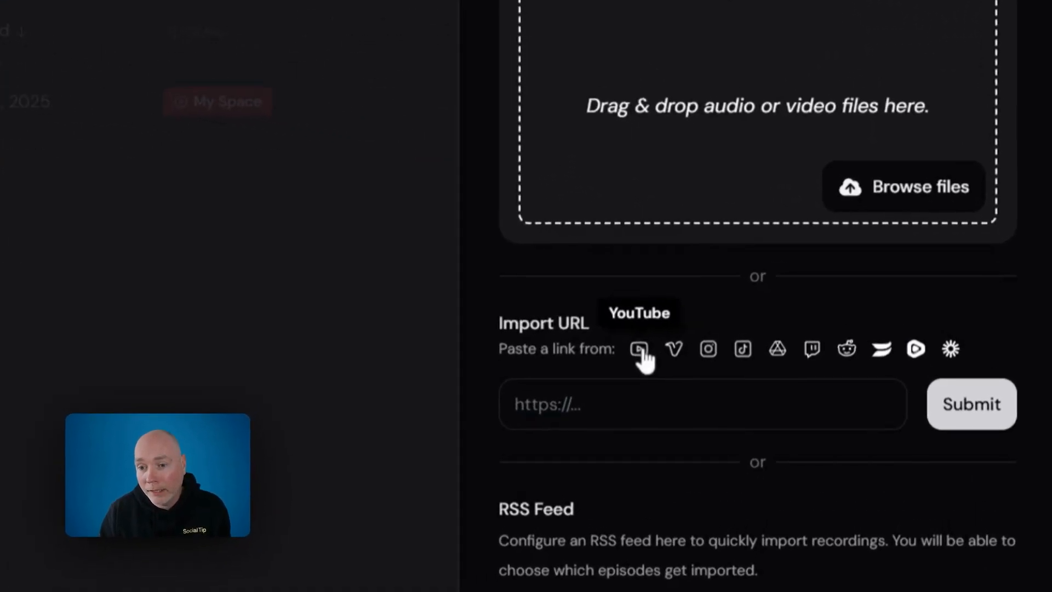
mouse_move(683, 361)
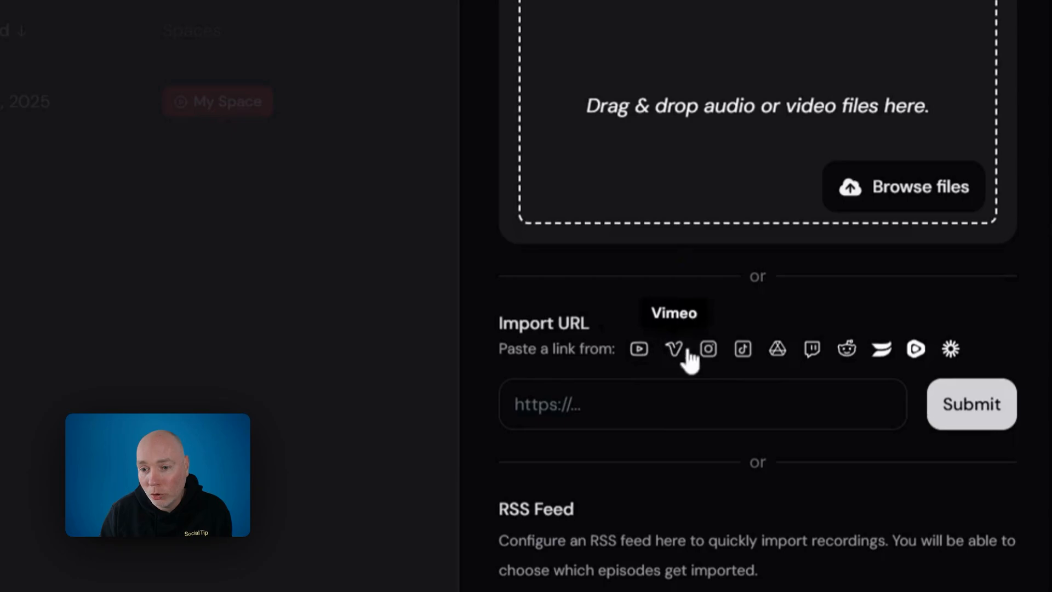
mouse_move(887, 370)
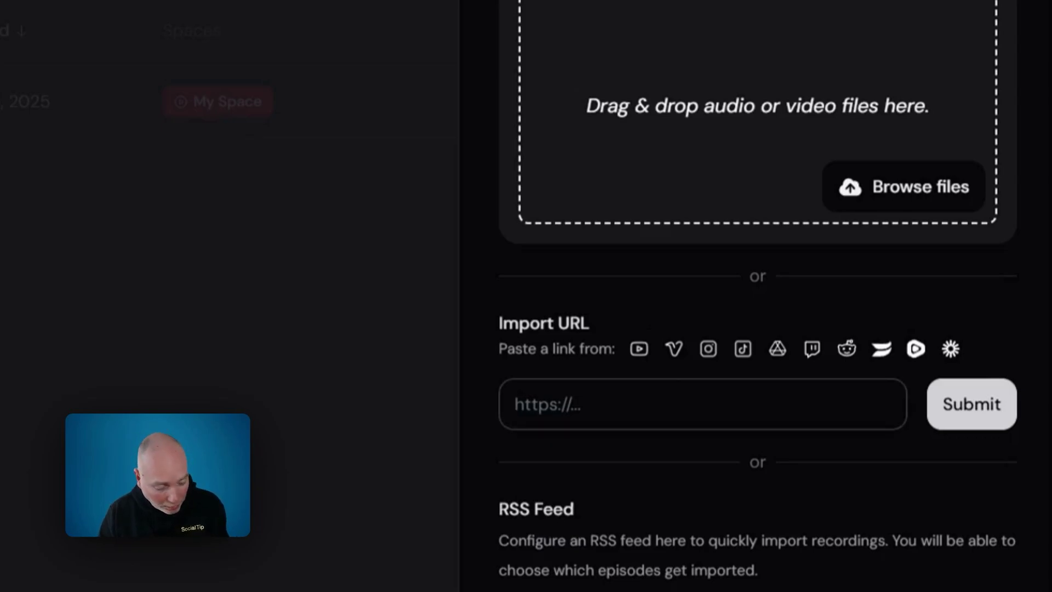
click(971, 404)
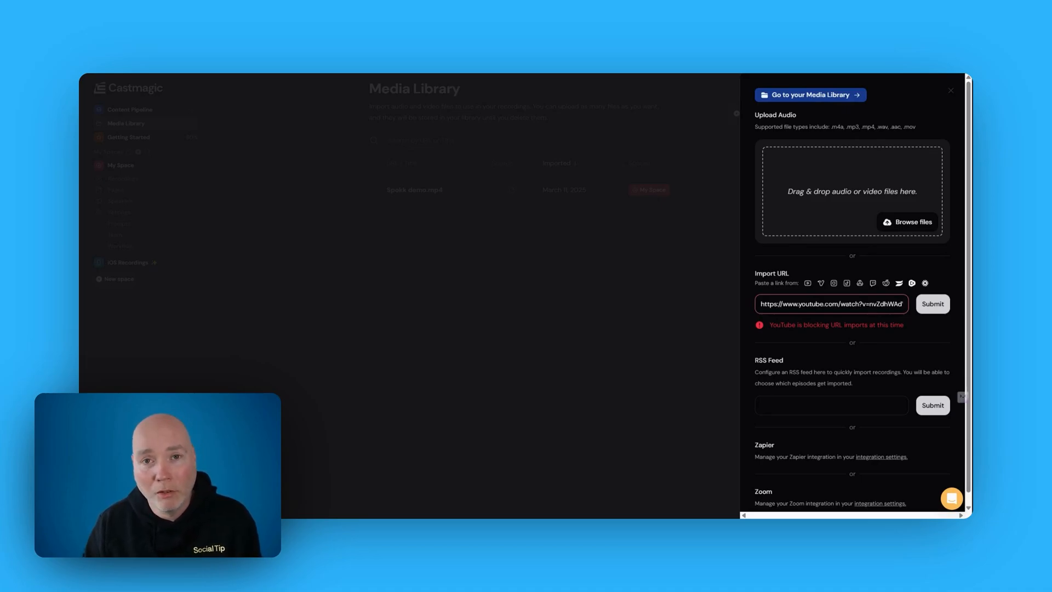
mouse_move(502, 174)
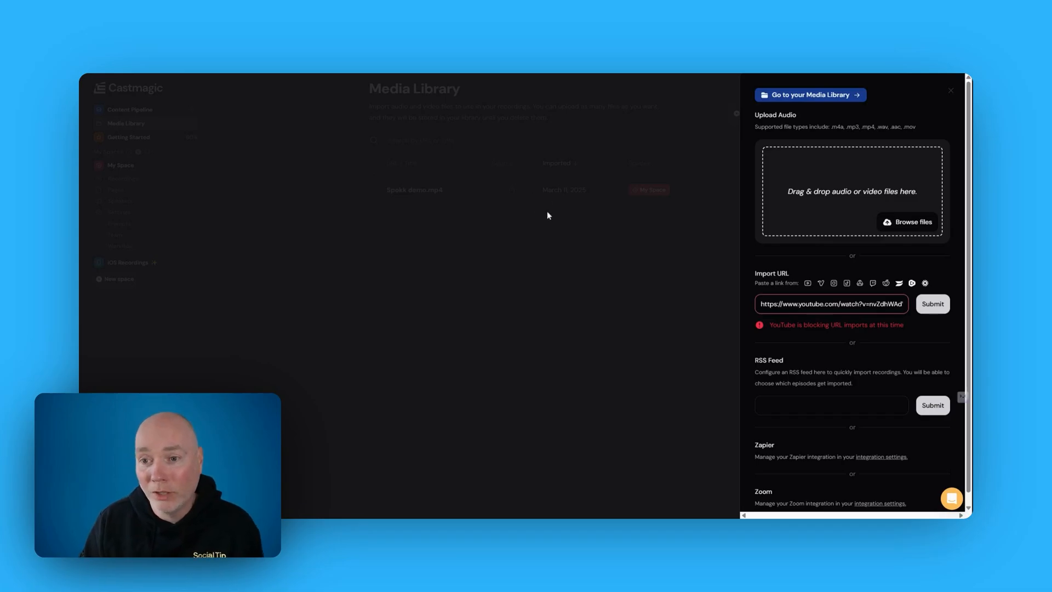
mouse_move(846, 208)
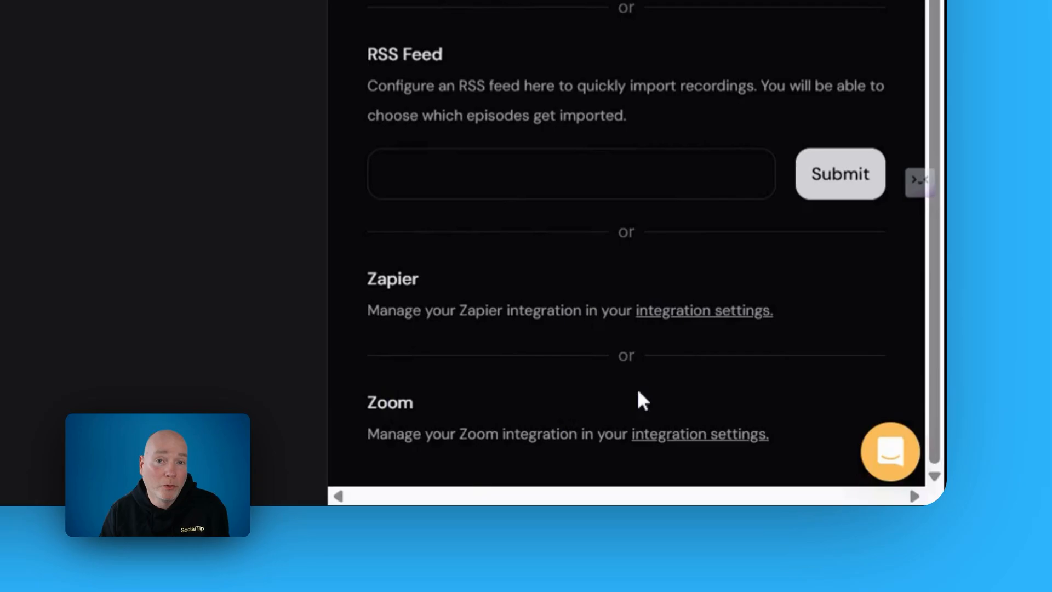
mouse_move(549, 349)
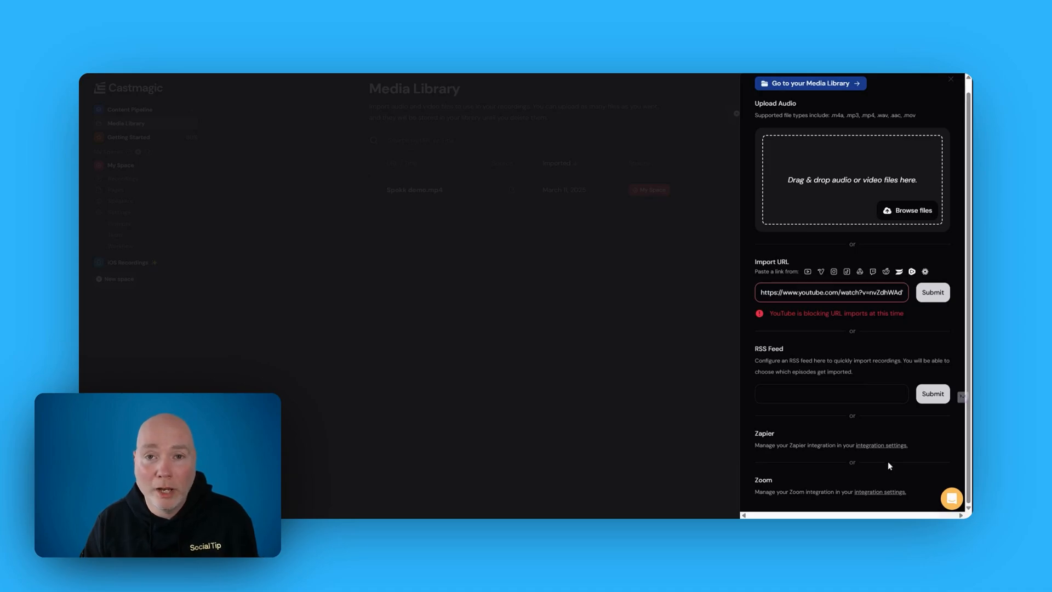
mouse_move(804, 439)
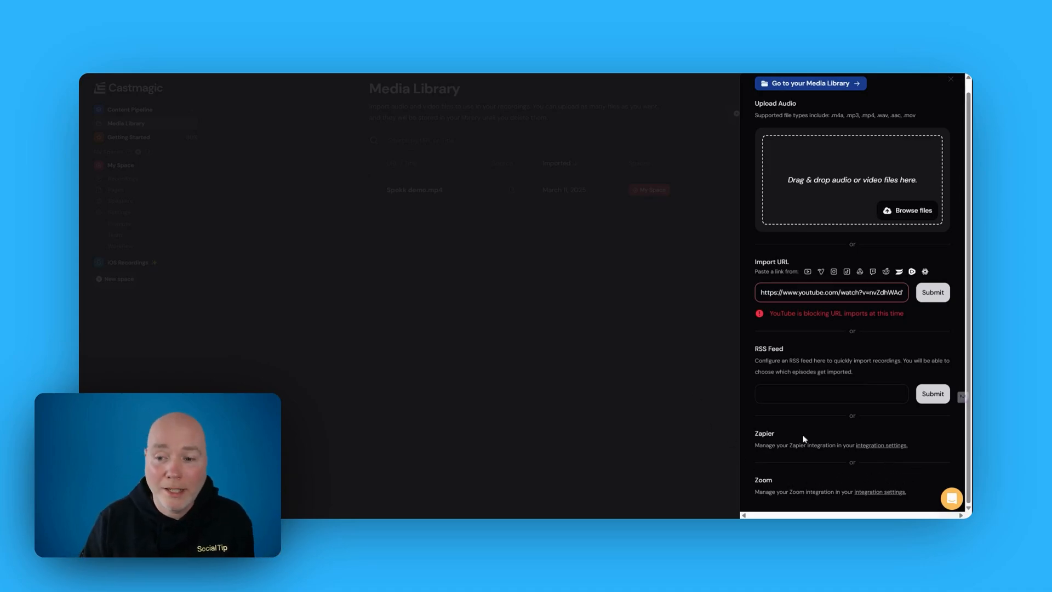
click(950, 79)
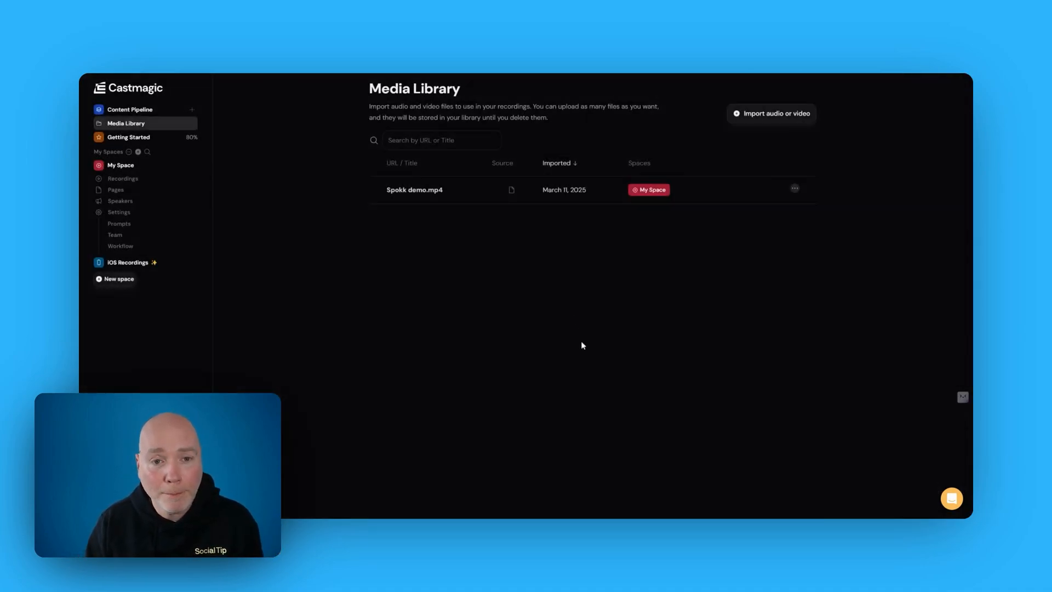
Open the Spokk demo recording and review its transcript and identified speakers
click(123, 178)
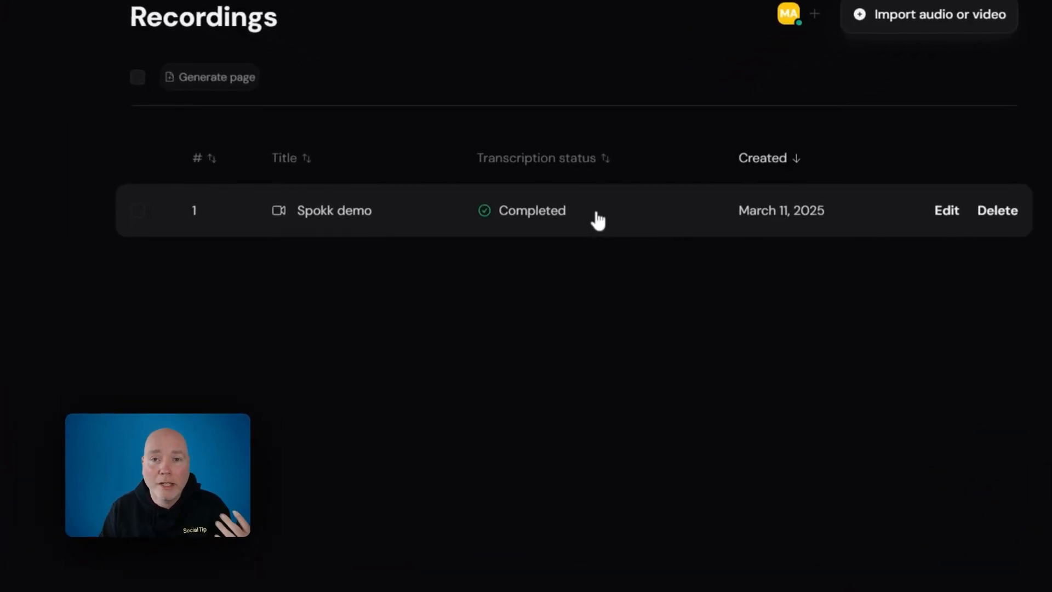
click(334, 210)
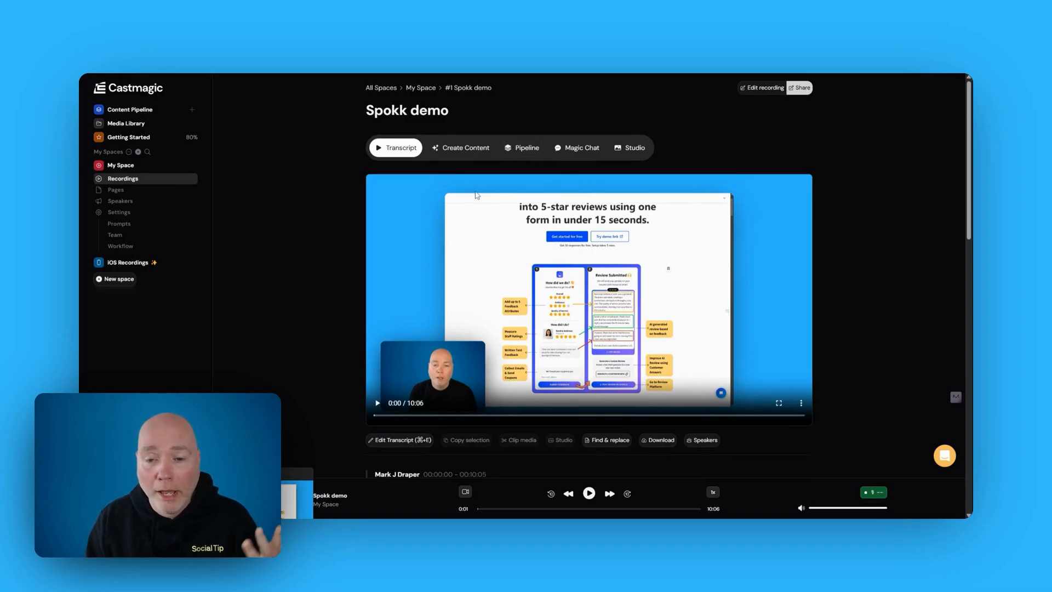
scroll(down, 3)
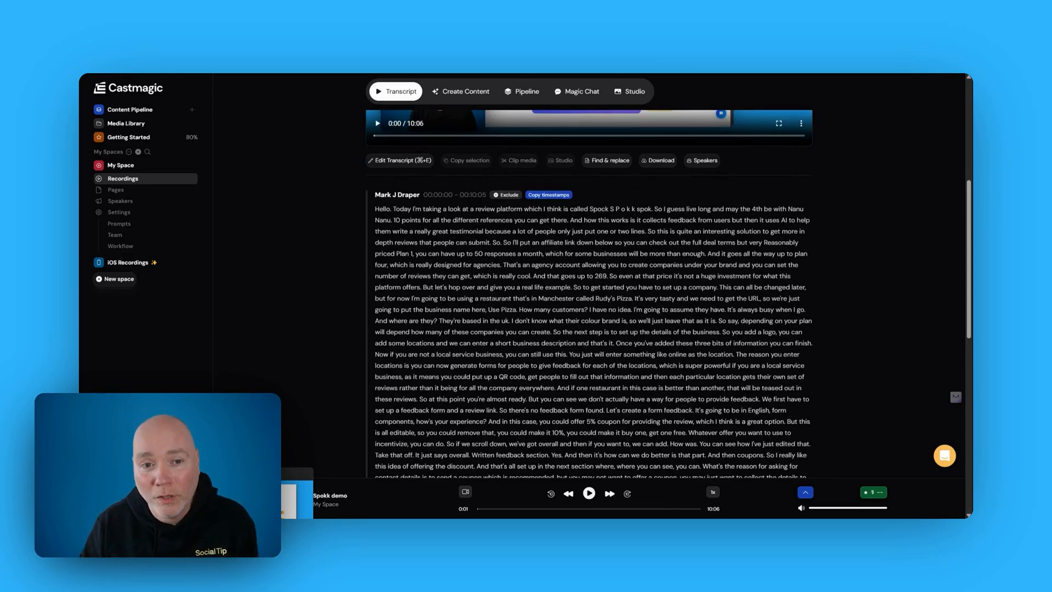
click(685, 261)
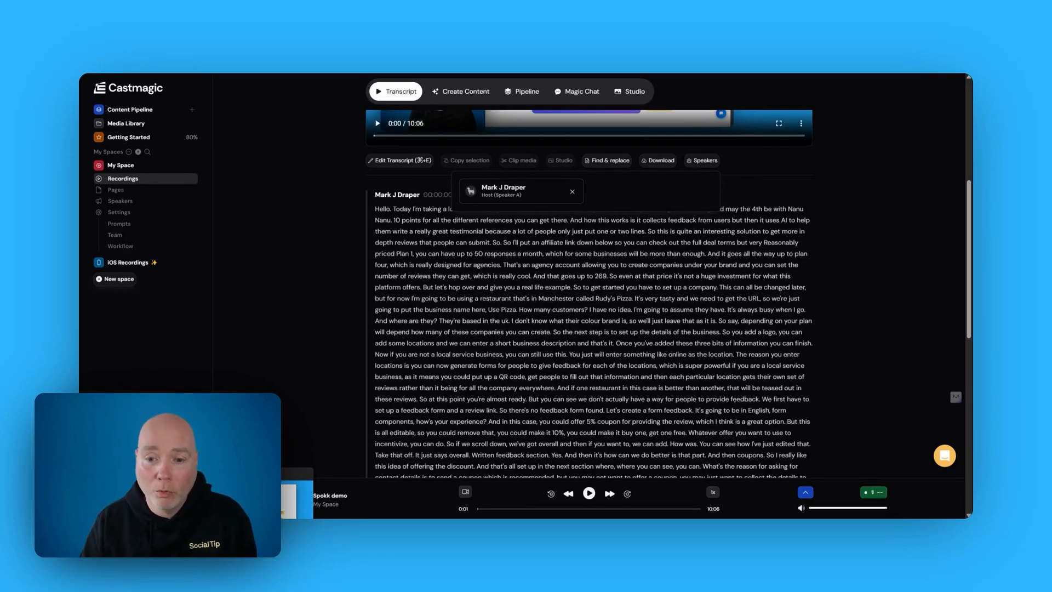
scroll(down, 3)
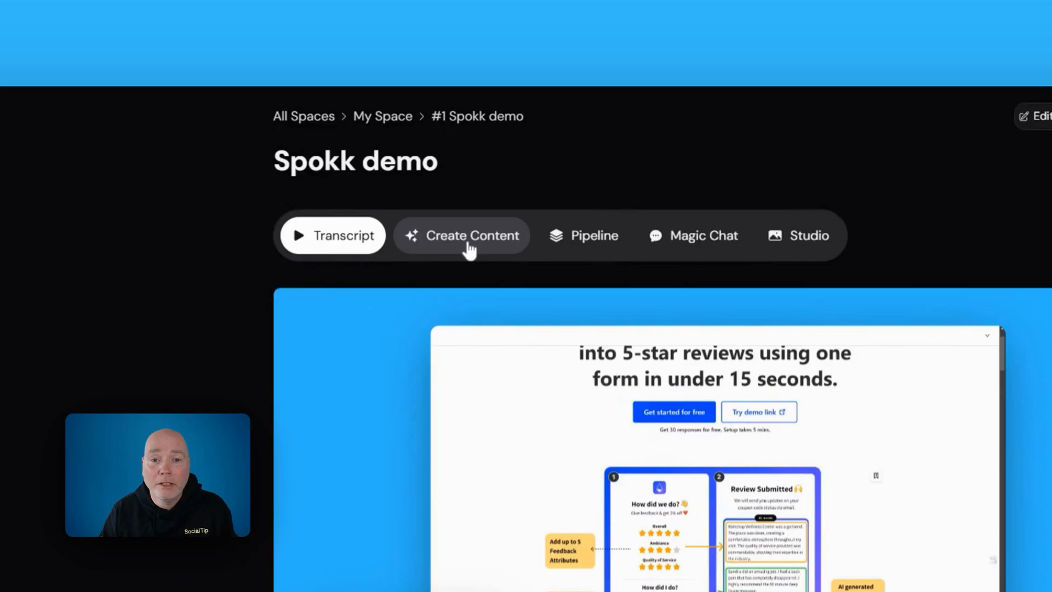
click(461, 236)
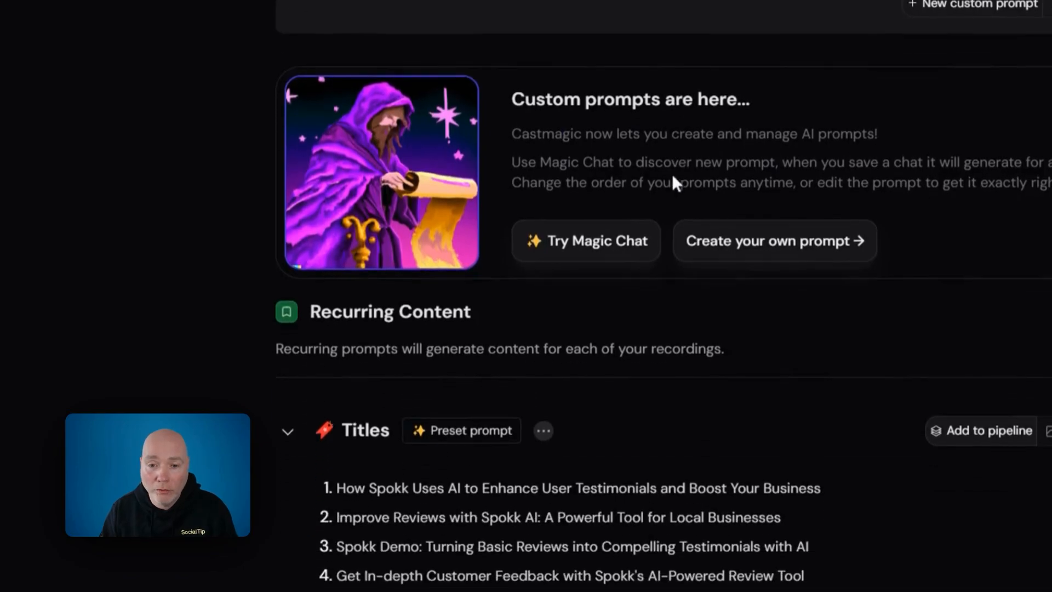
scroll(down, 3)
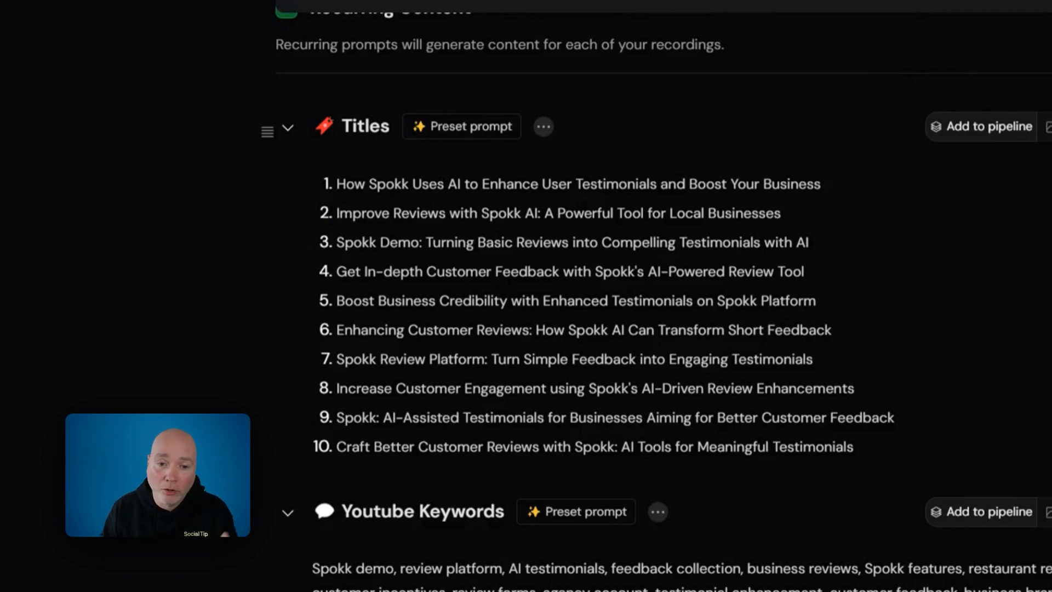
mouse_move(304, 214)
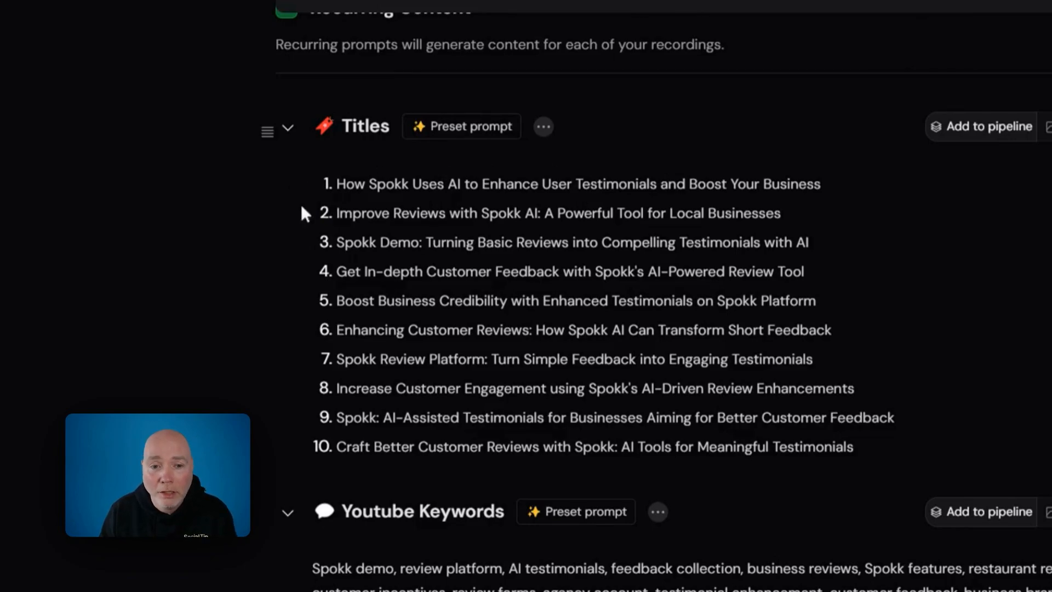
scroll(down, 3)
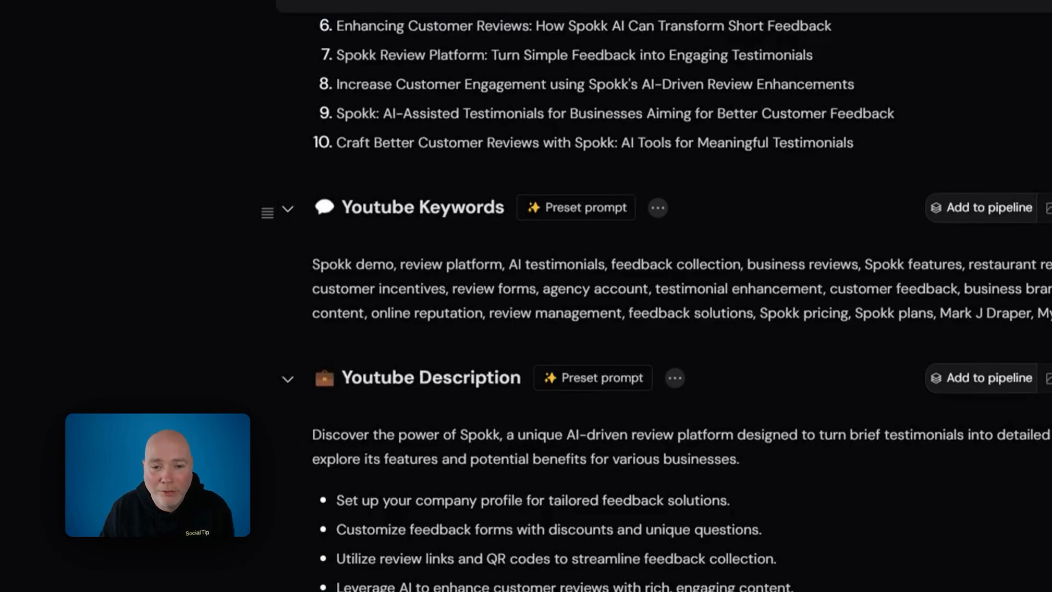
scroll(down, 3)
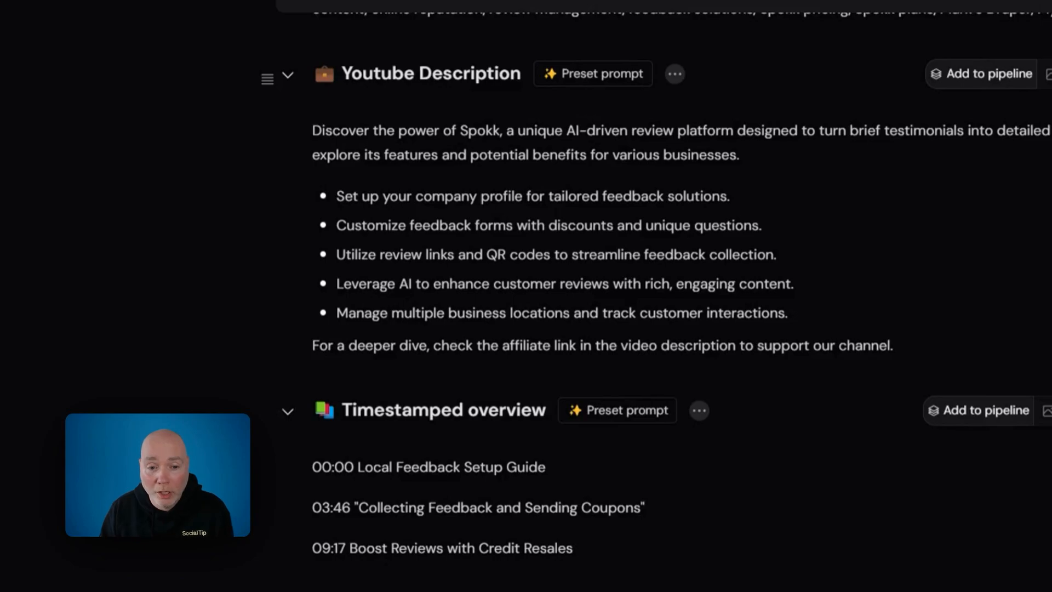
scroll(down, 3)
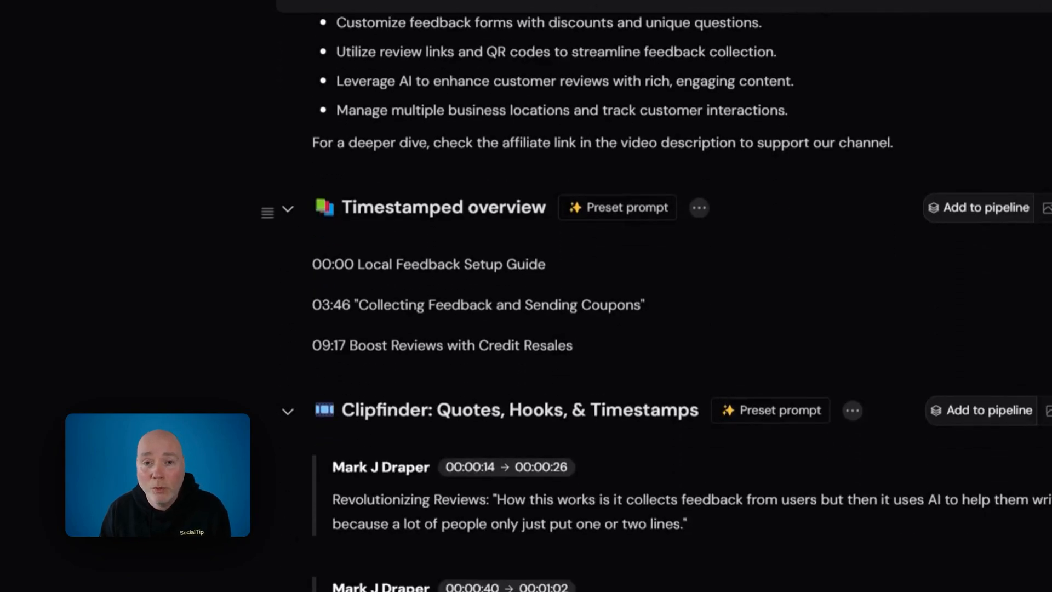
scroll(down, 3)
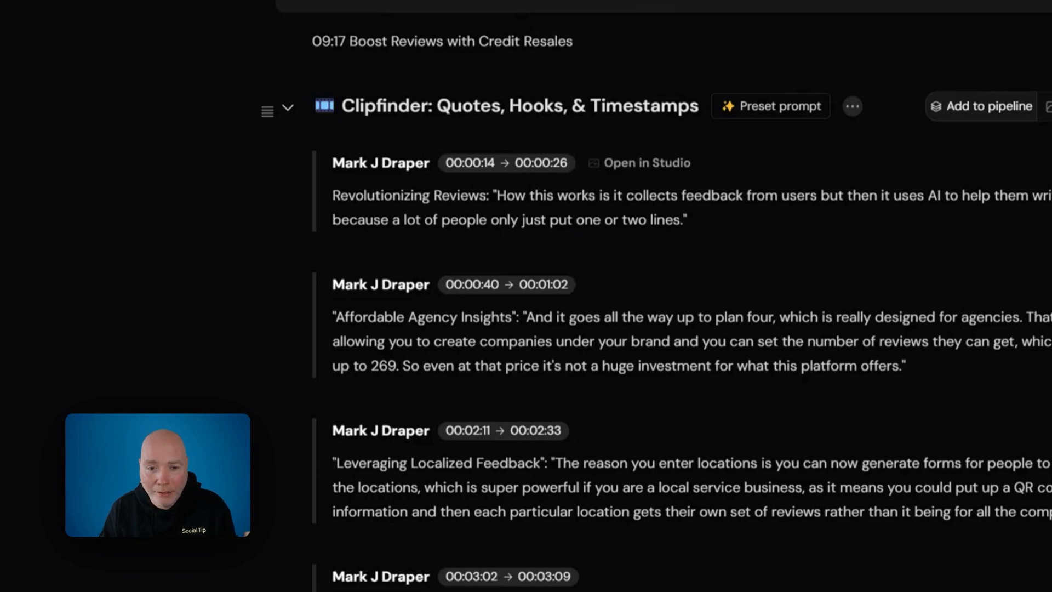
scroll(down, 3)
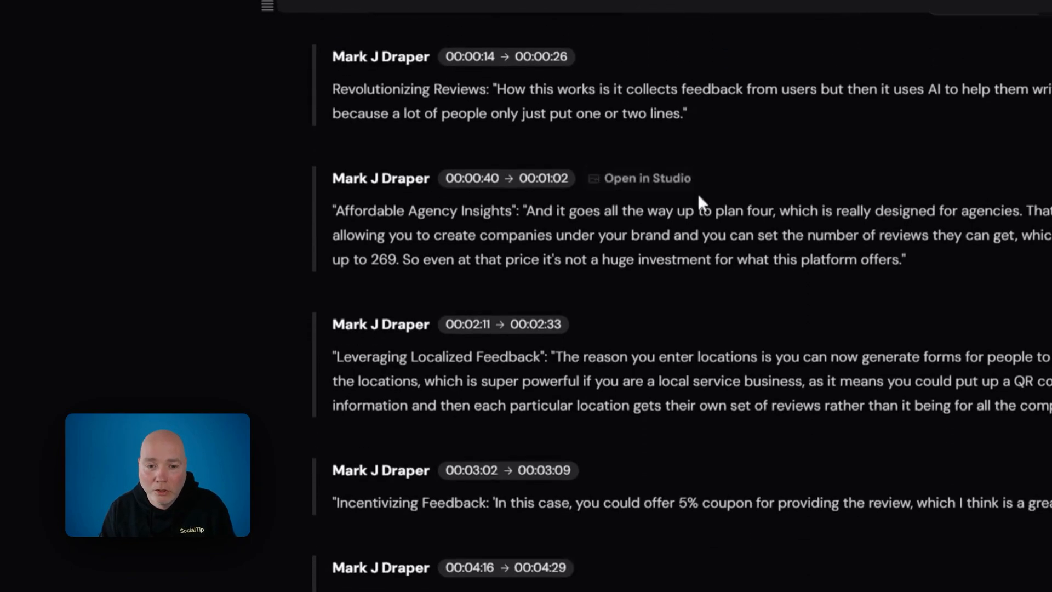
scroll(down, 3)
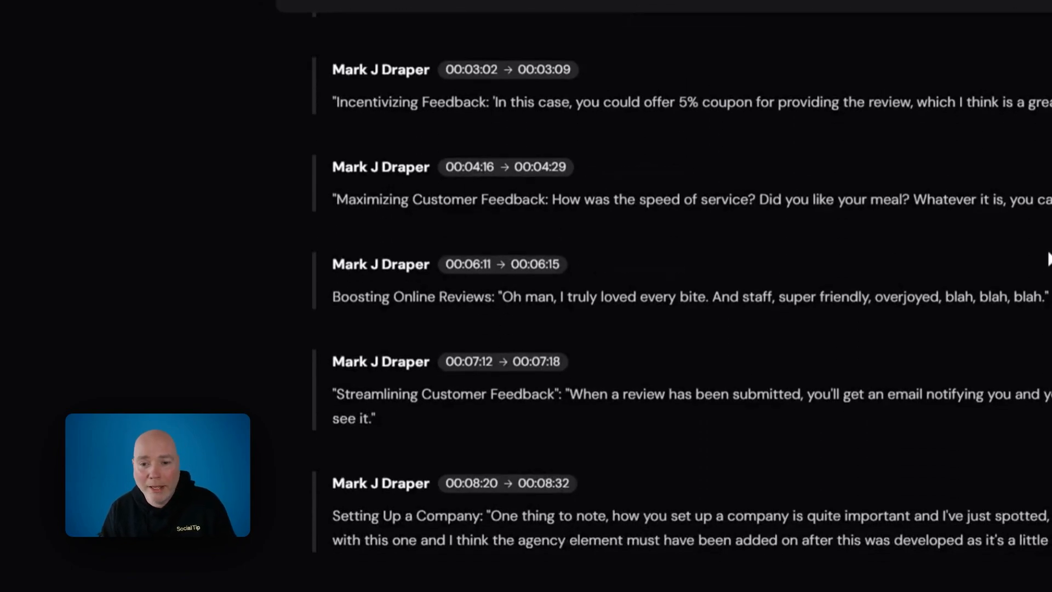
scroll(down, 3)
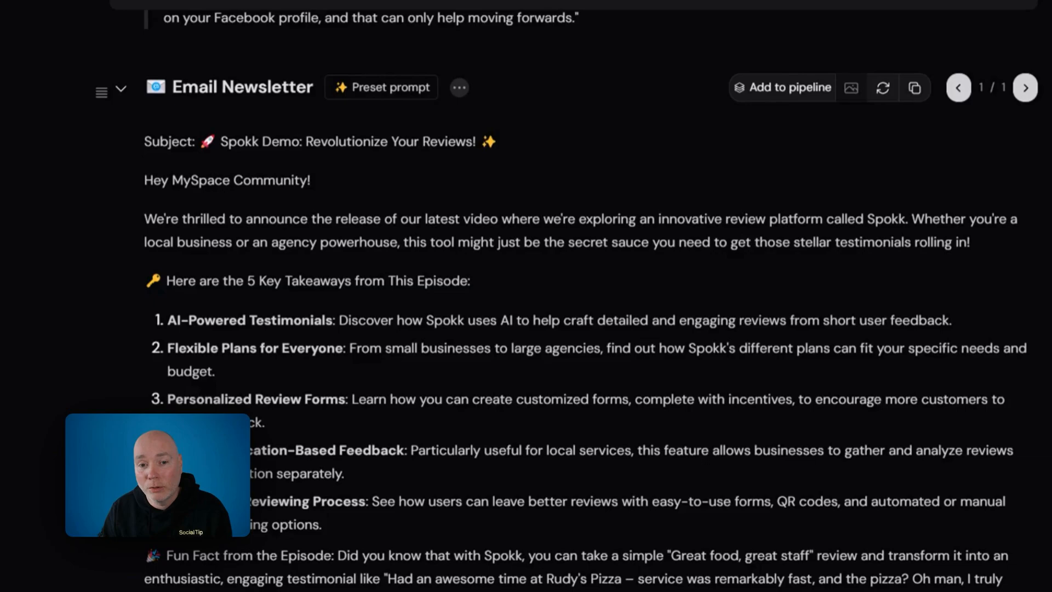
scroll(down, 3)
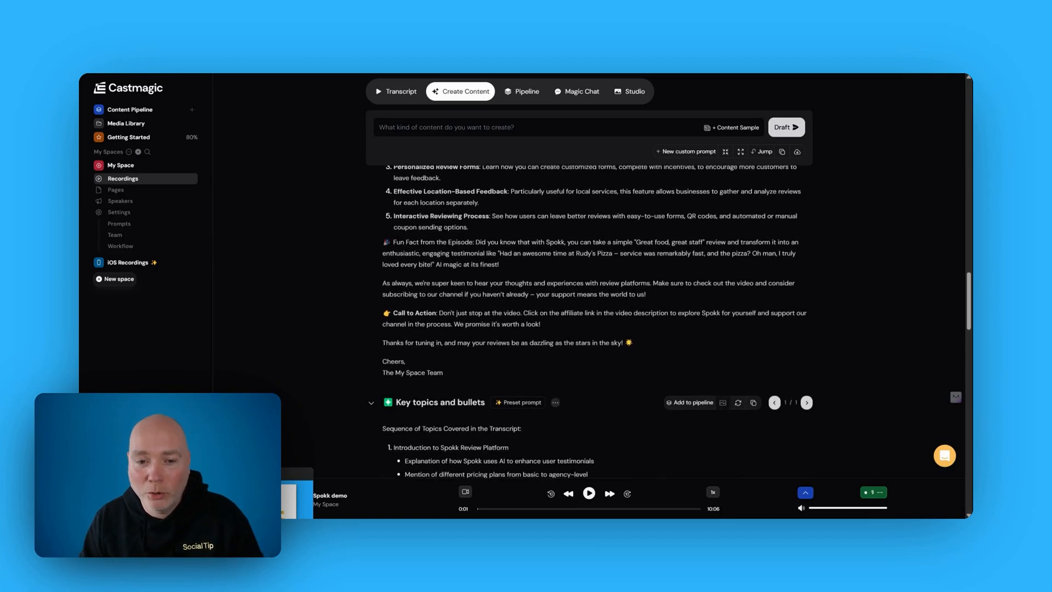
scroll(down, 3)
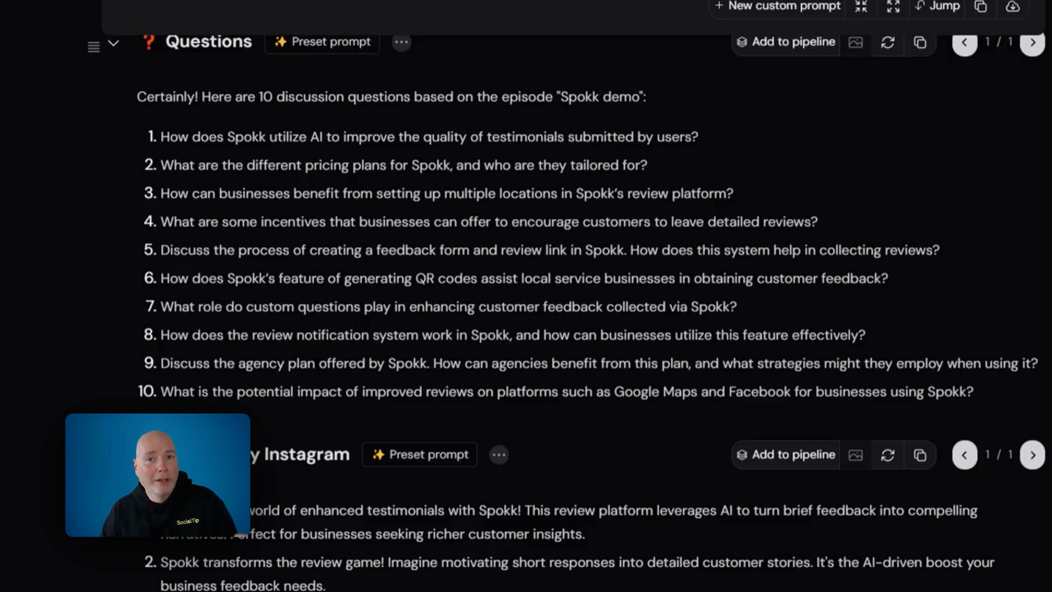
scroll(down, 3)
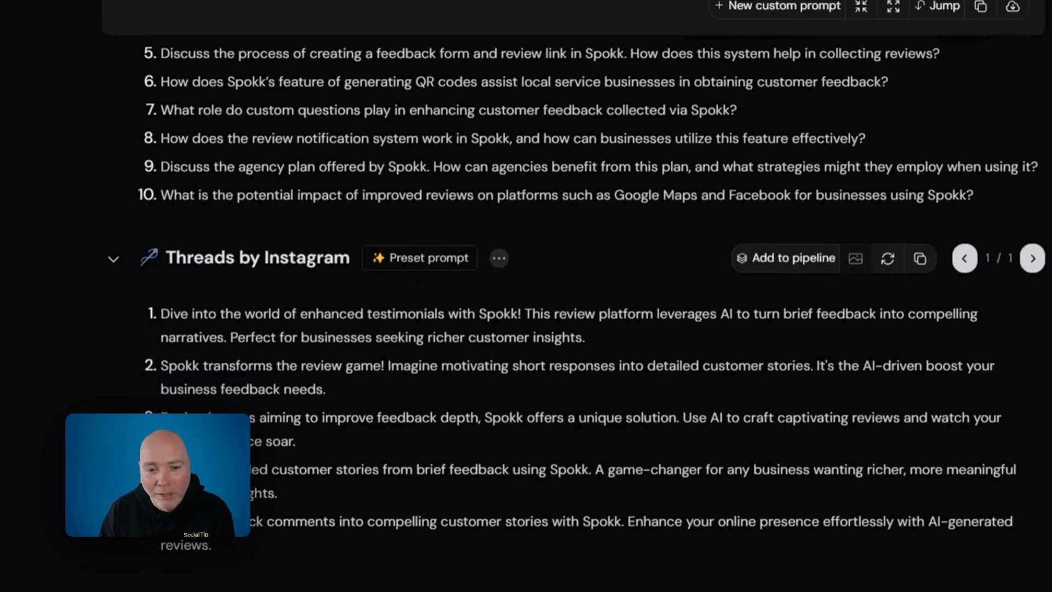
scroll(down, 3)
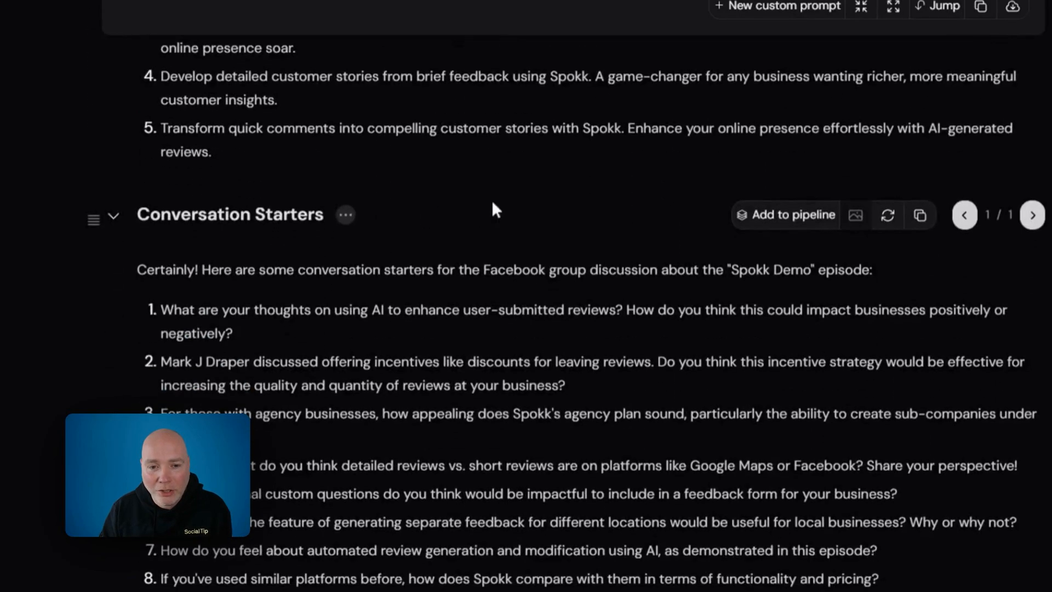
scroll(down, 3)
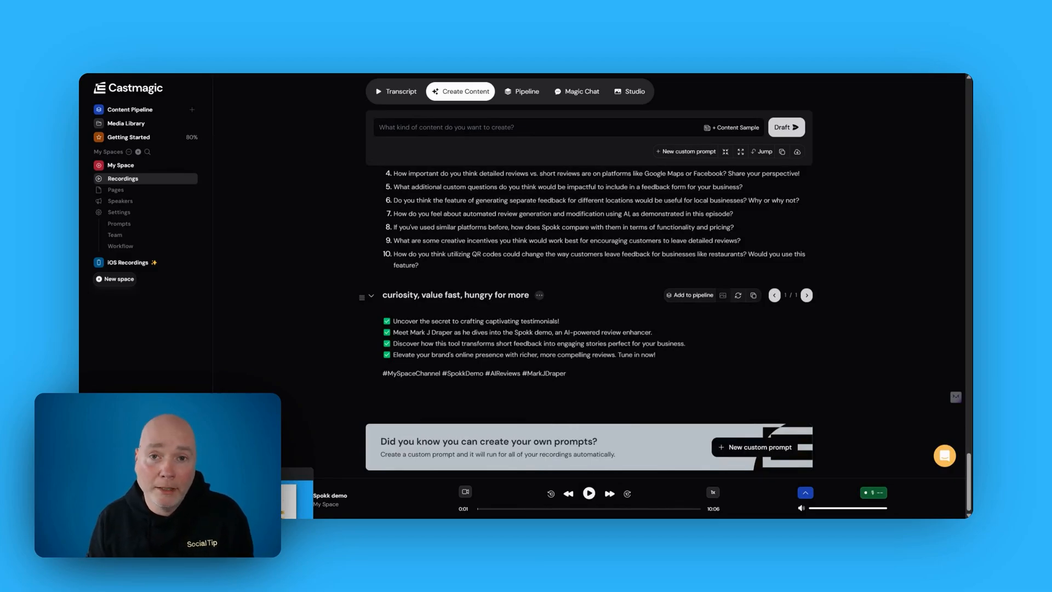
Browse the Prompts settings page listing each output's prompt definitions
click(119, 224)
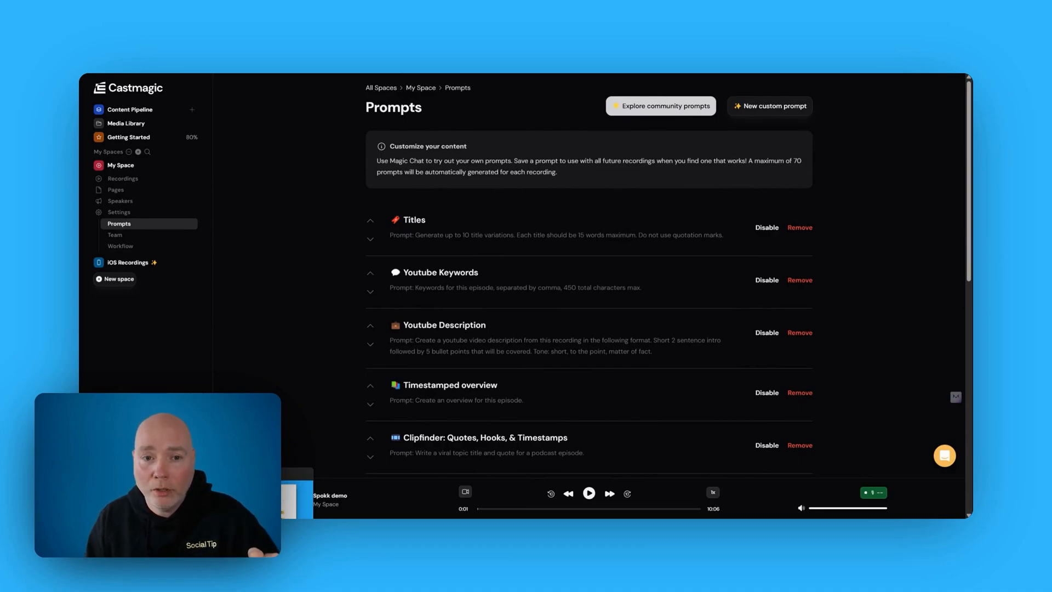
scroll(down, 3)
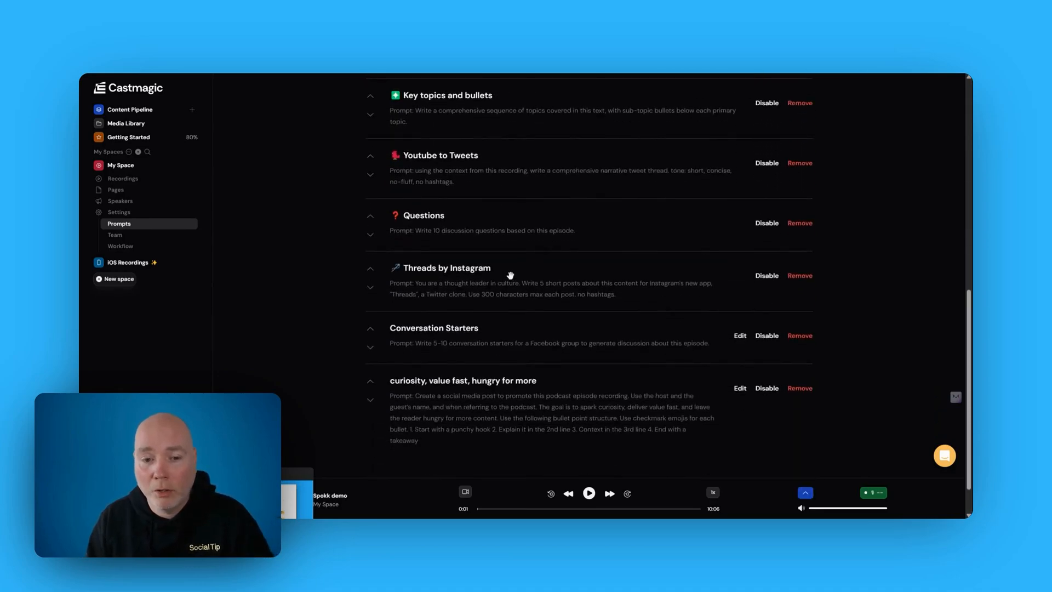
mouse_move(797, 263)
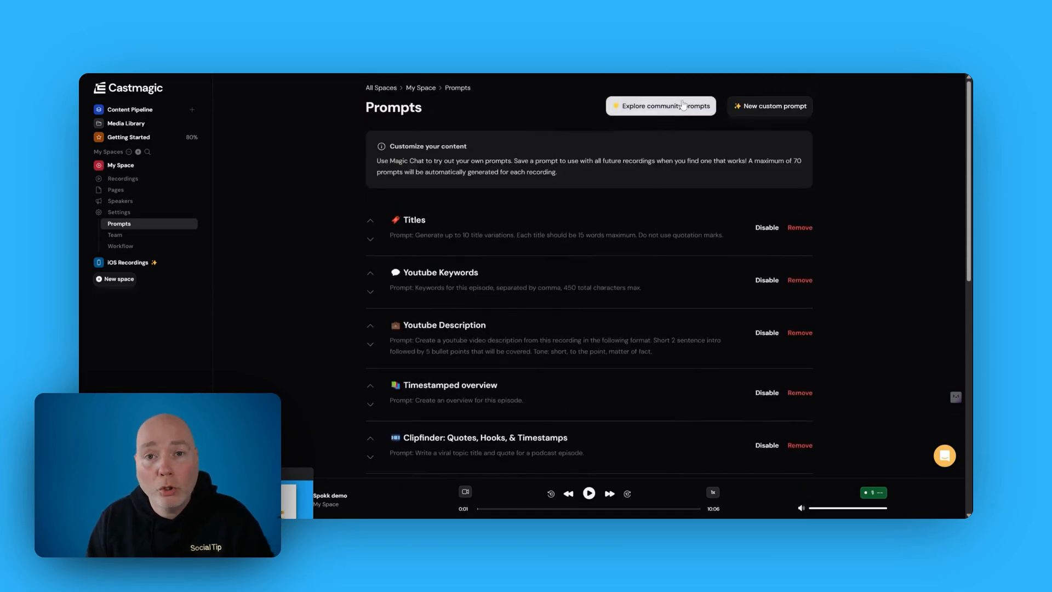
click(661, 105)
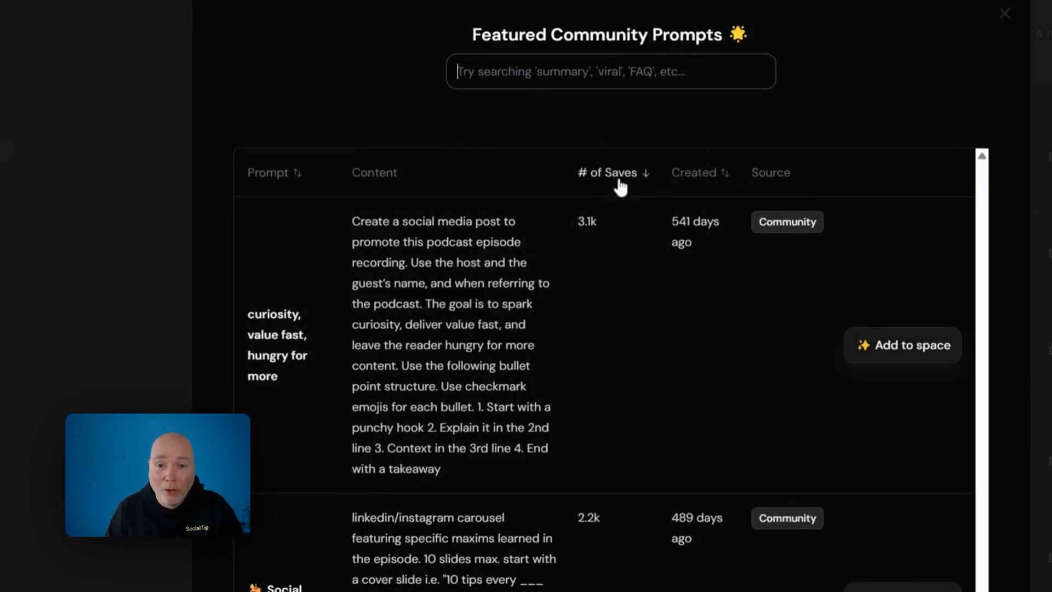
mouse_move(730, 236)
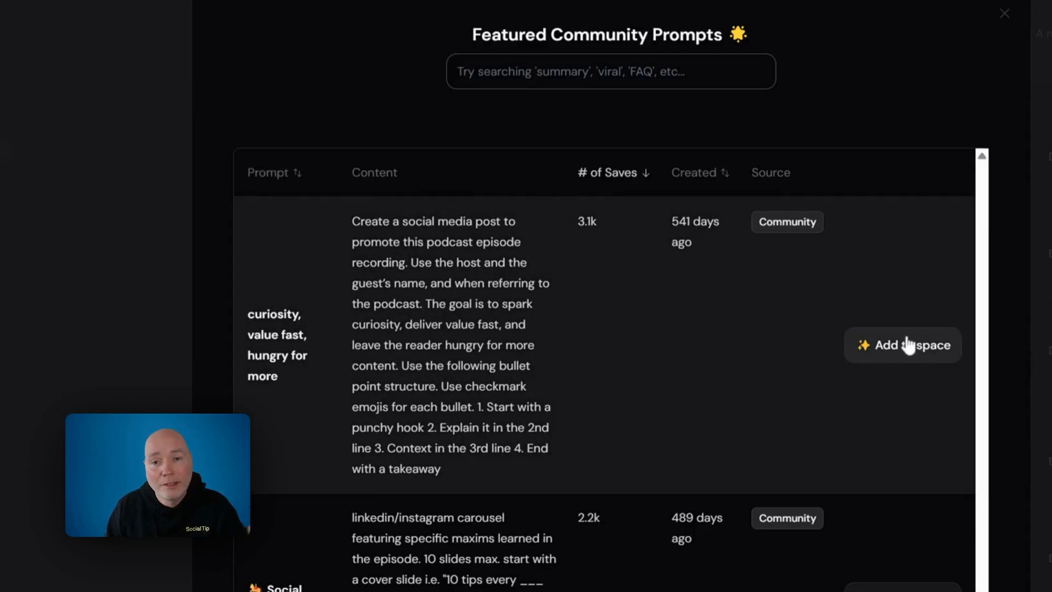
mouse_move(690, 328)
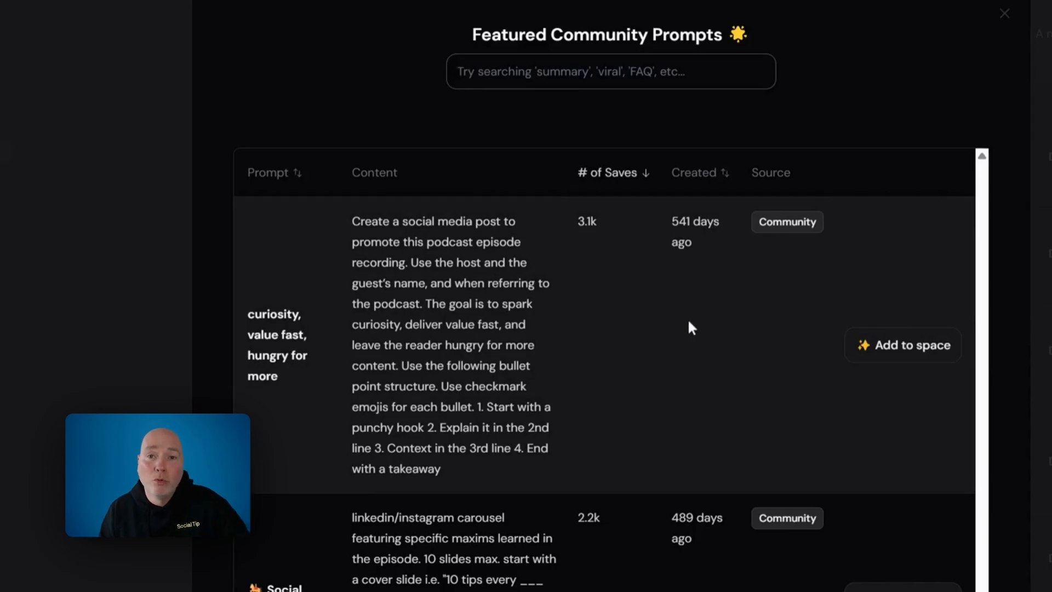
scroll(down, 3)
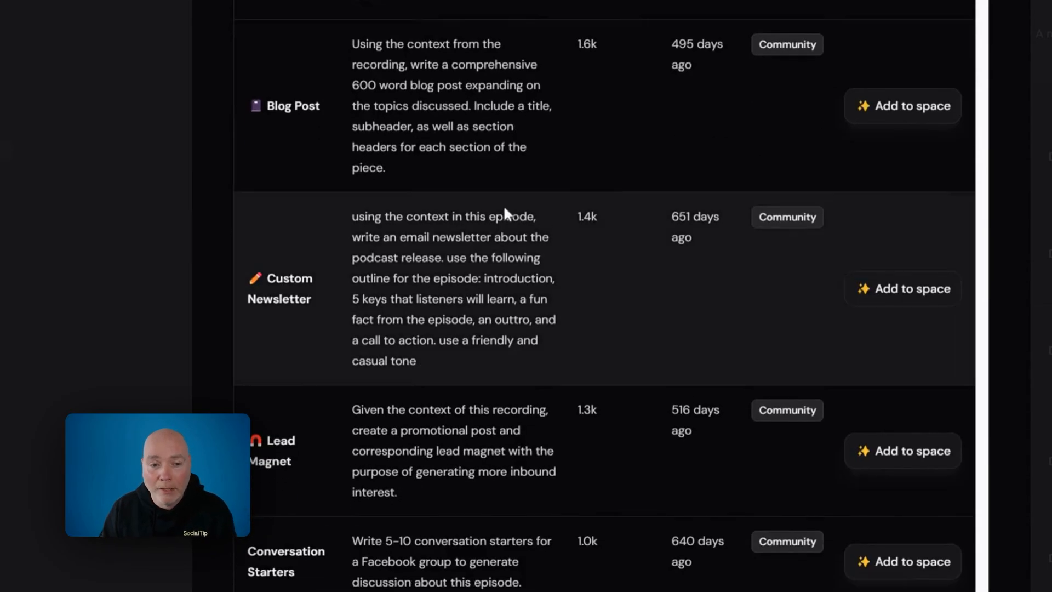
scroll(down, 3)
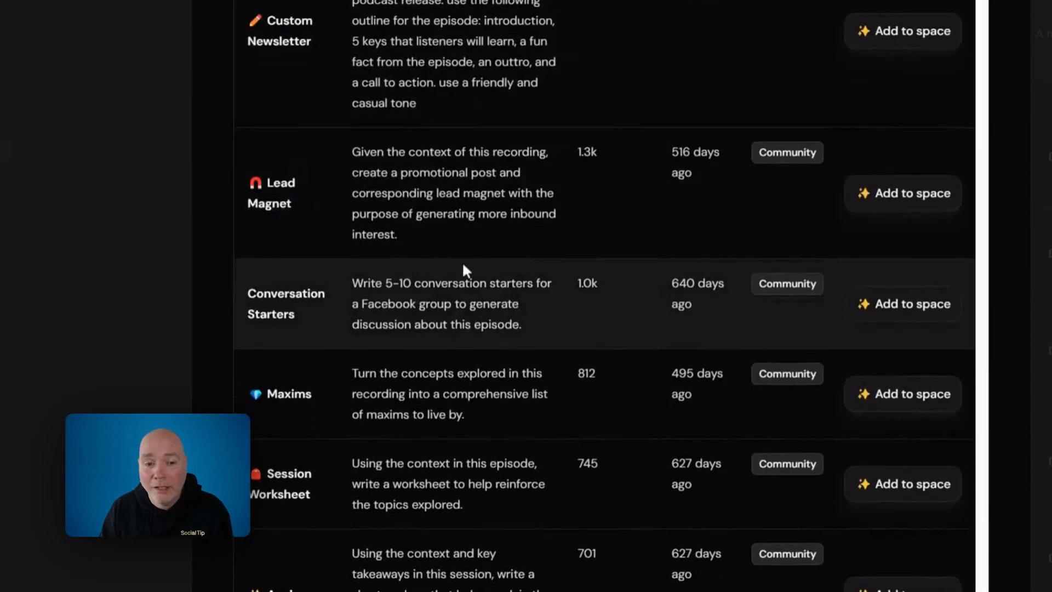
scroll(down, 3)
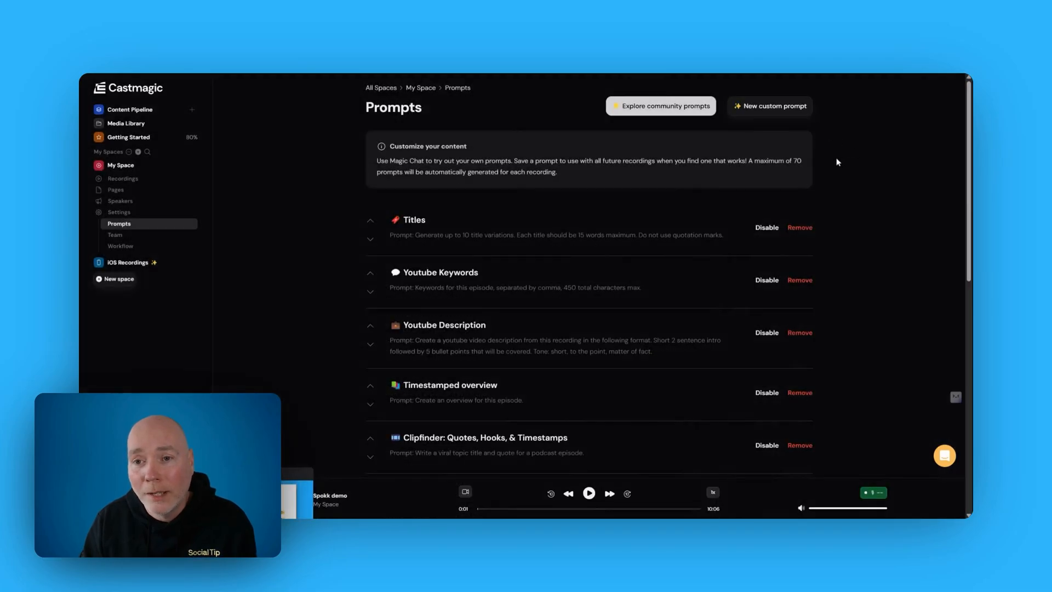
Open the New custom prompt dialog, then bring up Castmagic Chat for the recording
click(769, 106)
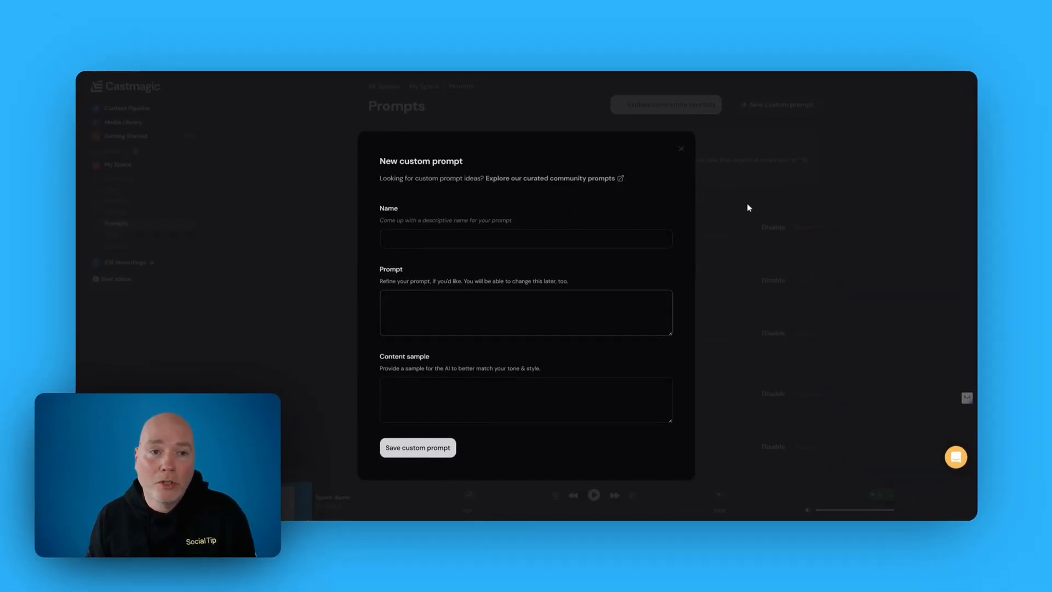
click(525, 311)
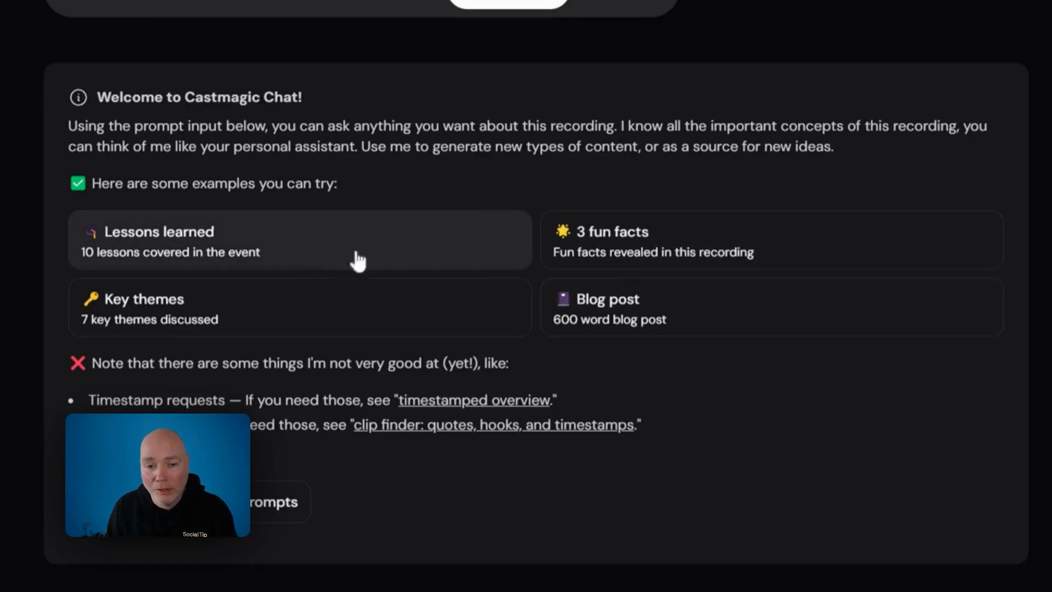
mouse_move(570, 269)
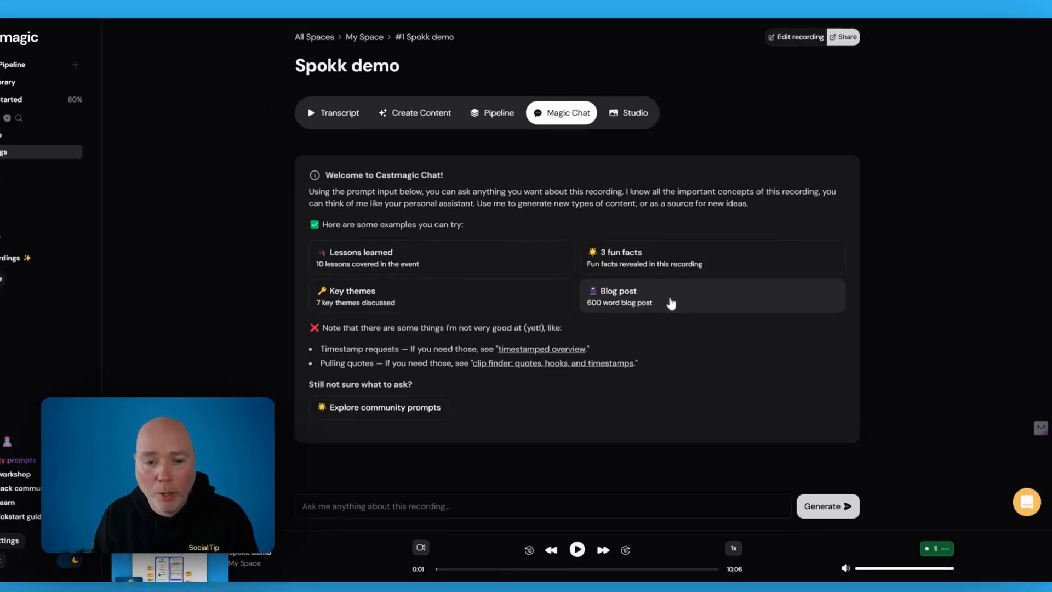
Request a 600-word blog post from Magic Chat
click(665, 298)
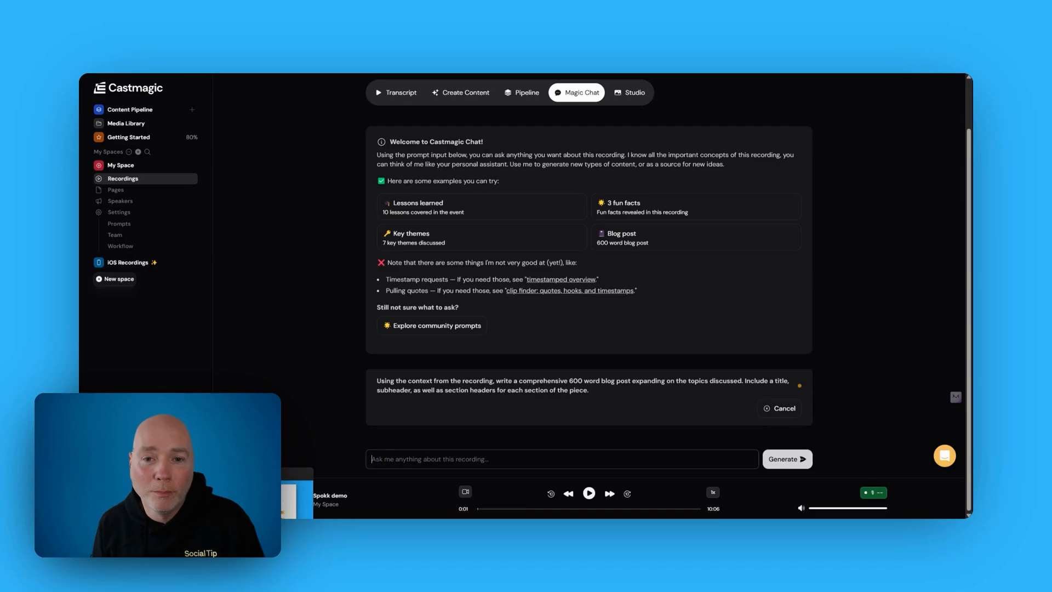
Read through the generated Spokk blog post down to its Conclusion
click(787, 459)
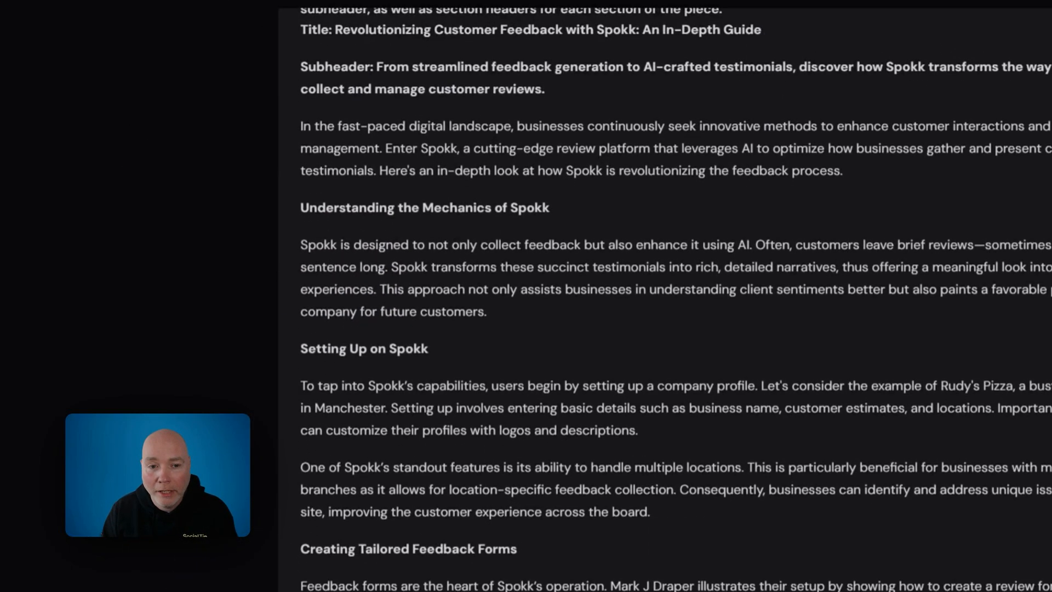
scroll(down, 3)
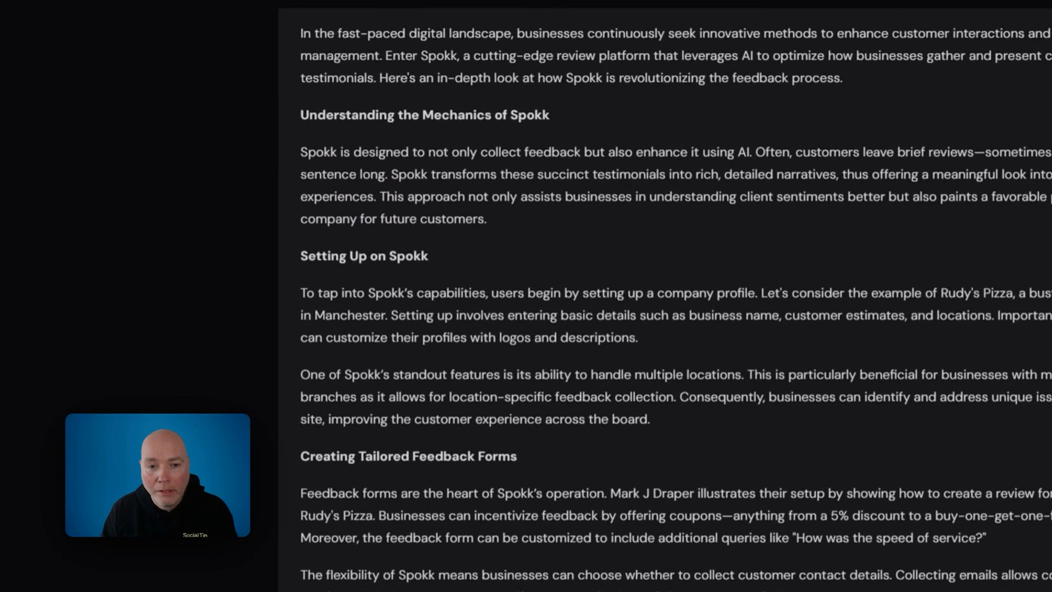
scroll(down, 3)
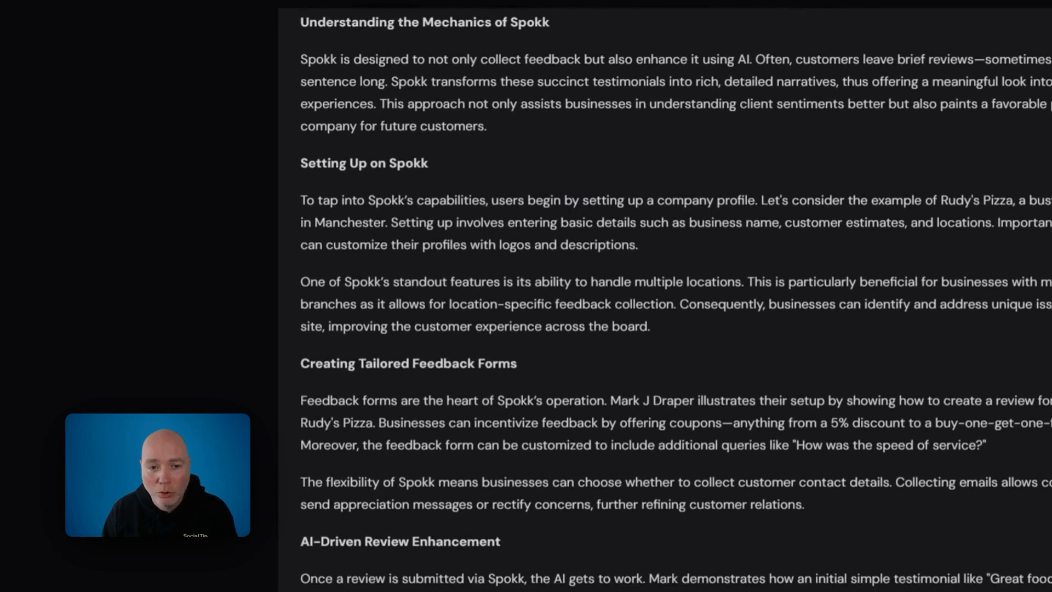
scroll(down, 3)
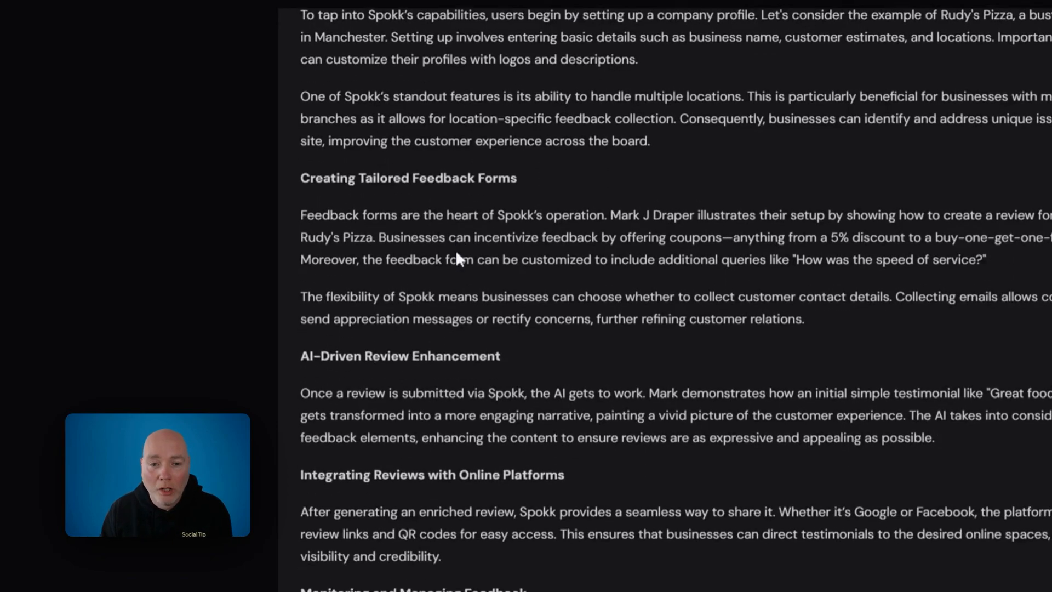
scroll(down, 3)
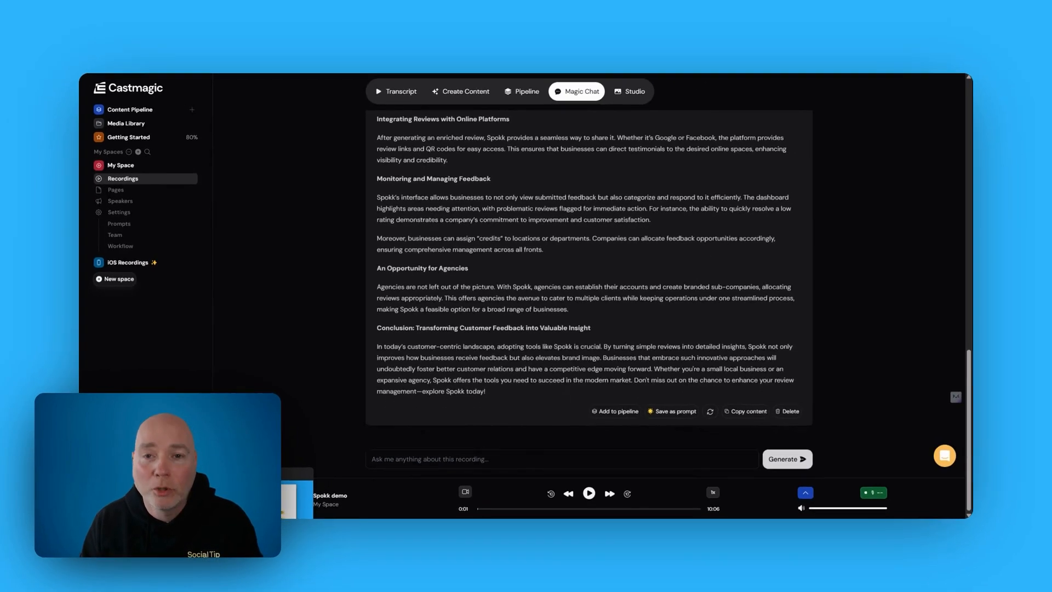
mouse_move(518, 277)
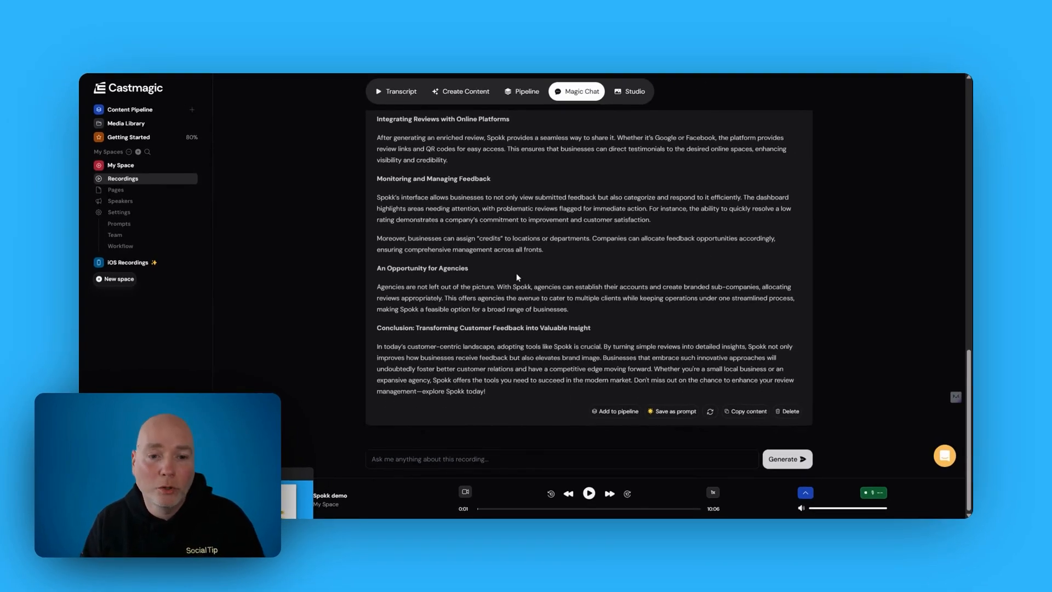